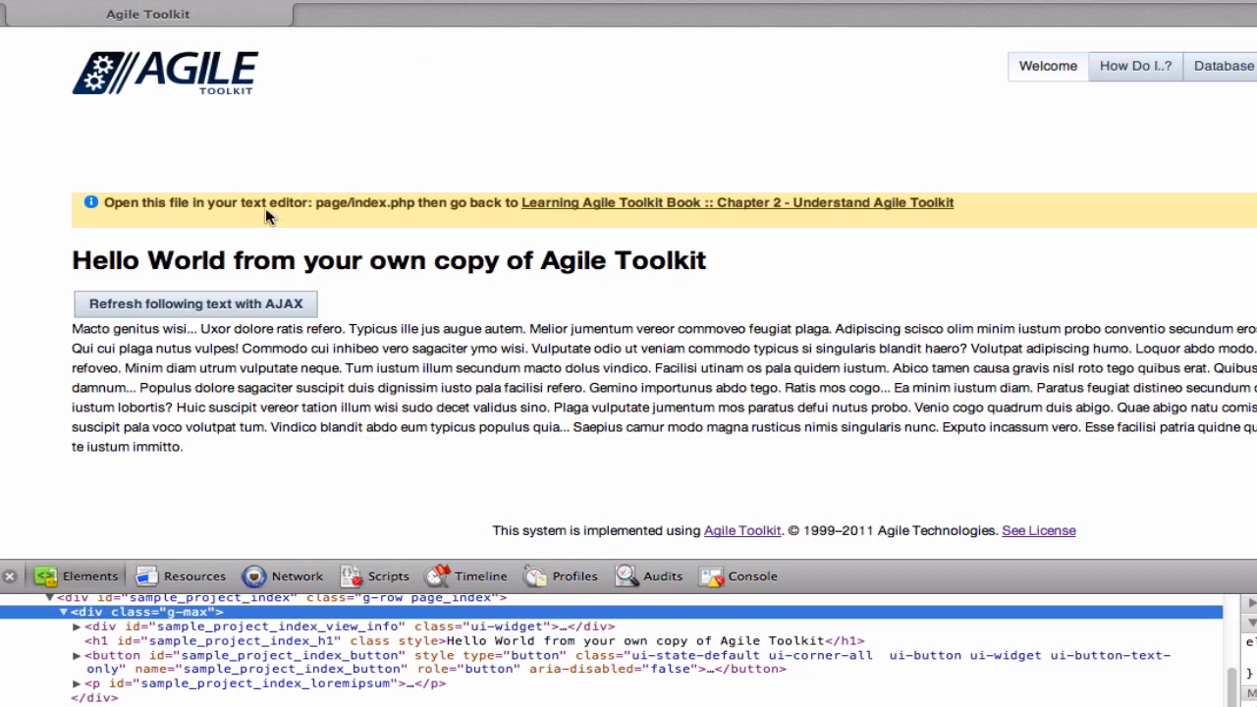
mouse_move(949, 79)
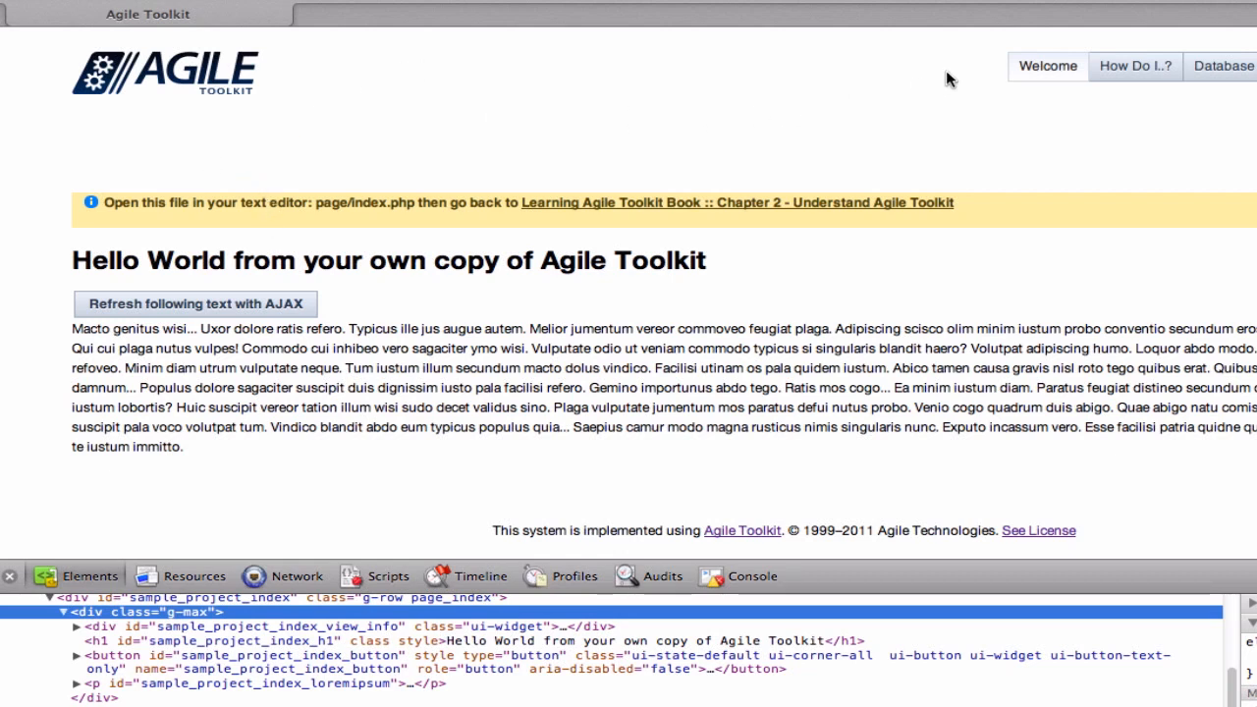
mouse_move(55, 256)
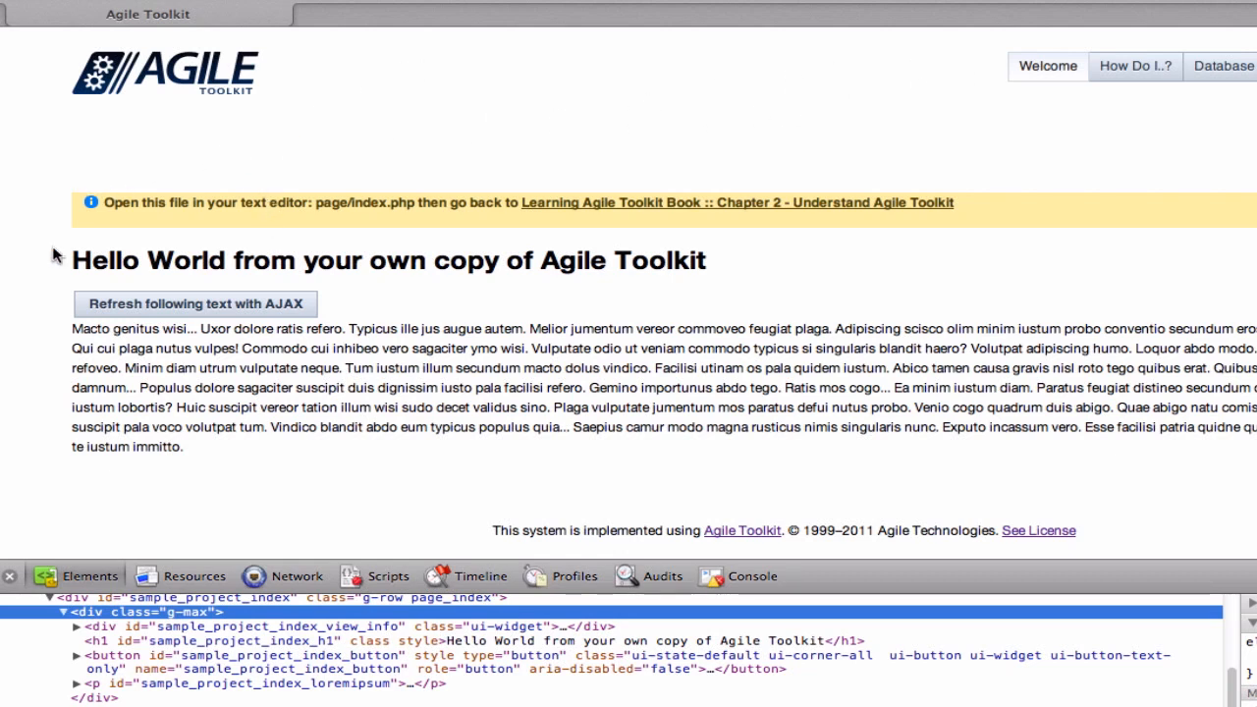
mouse_move(134, 299)
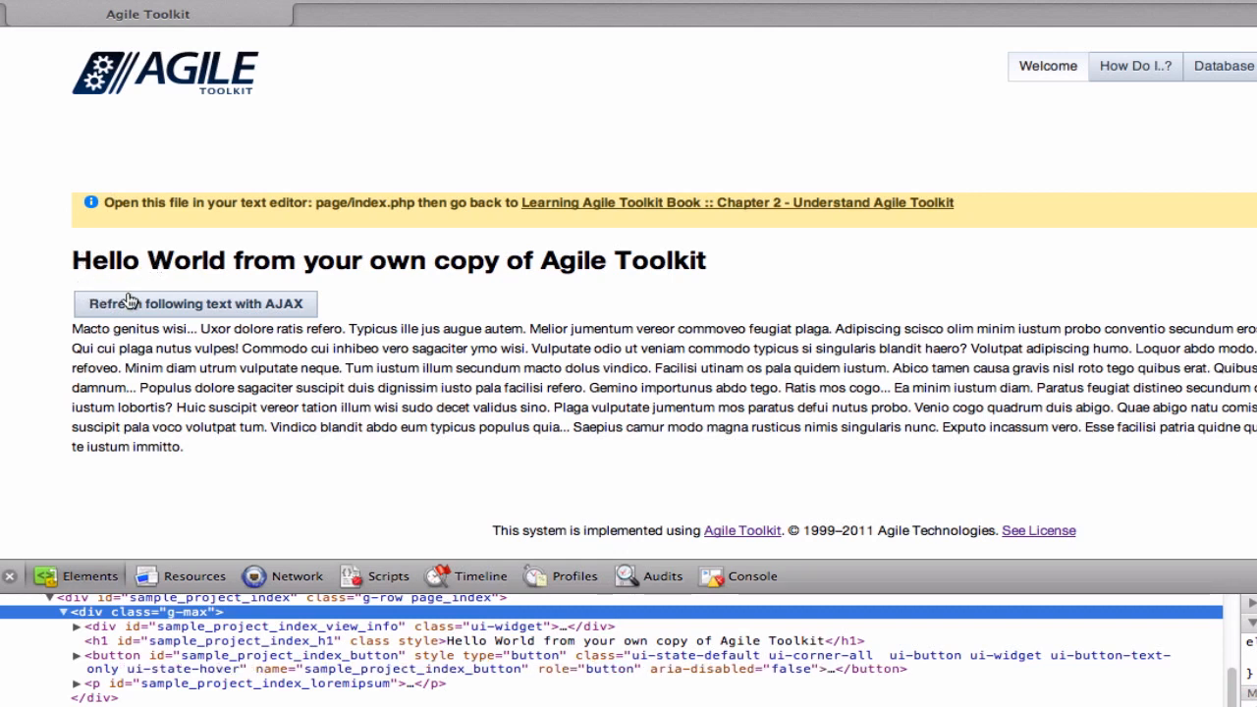
mouse_move(90, 315)
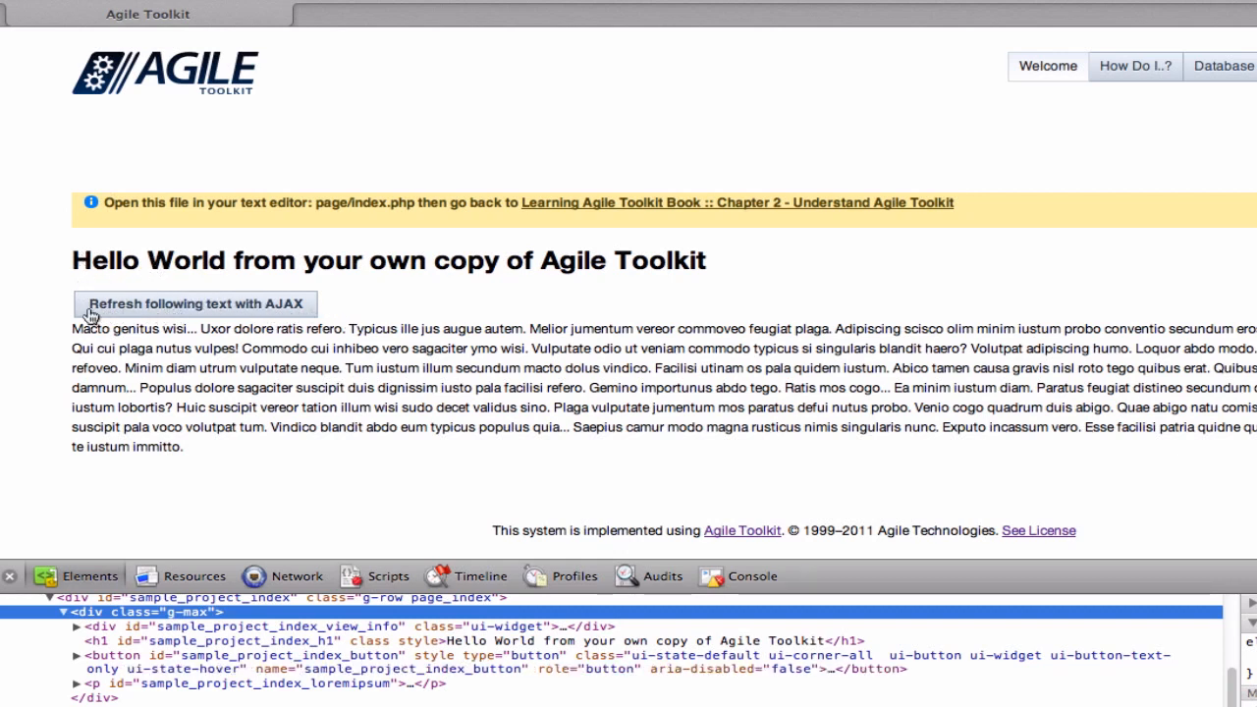
mouse_move(112, 314)
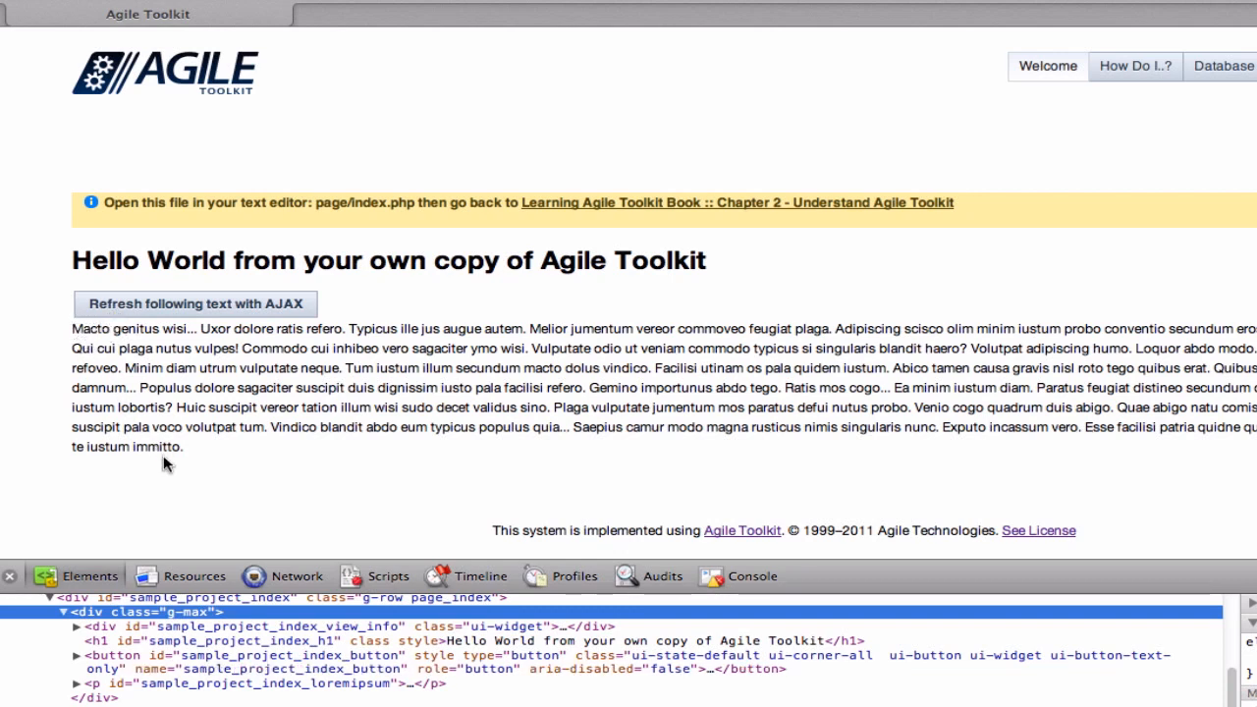
mouse_move(177, 452)
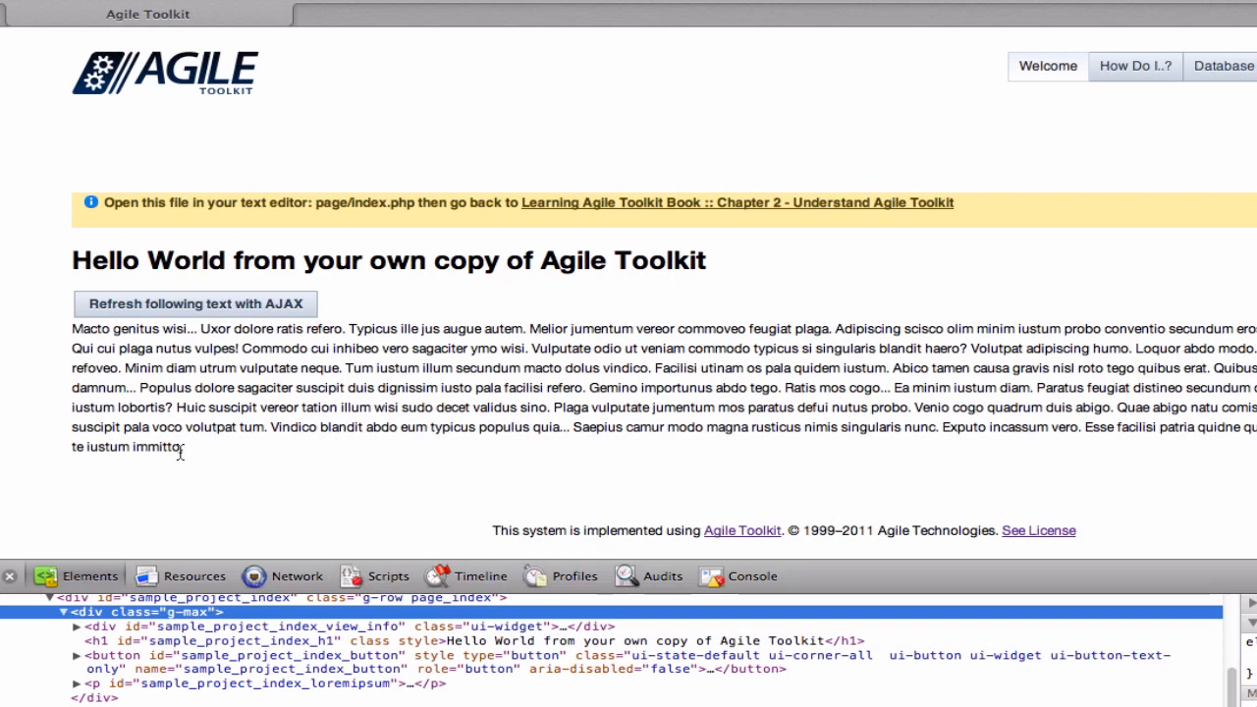
mouse_move(184, 456)
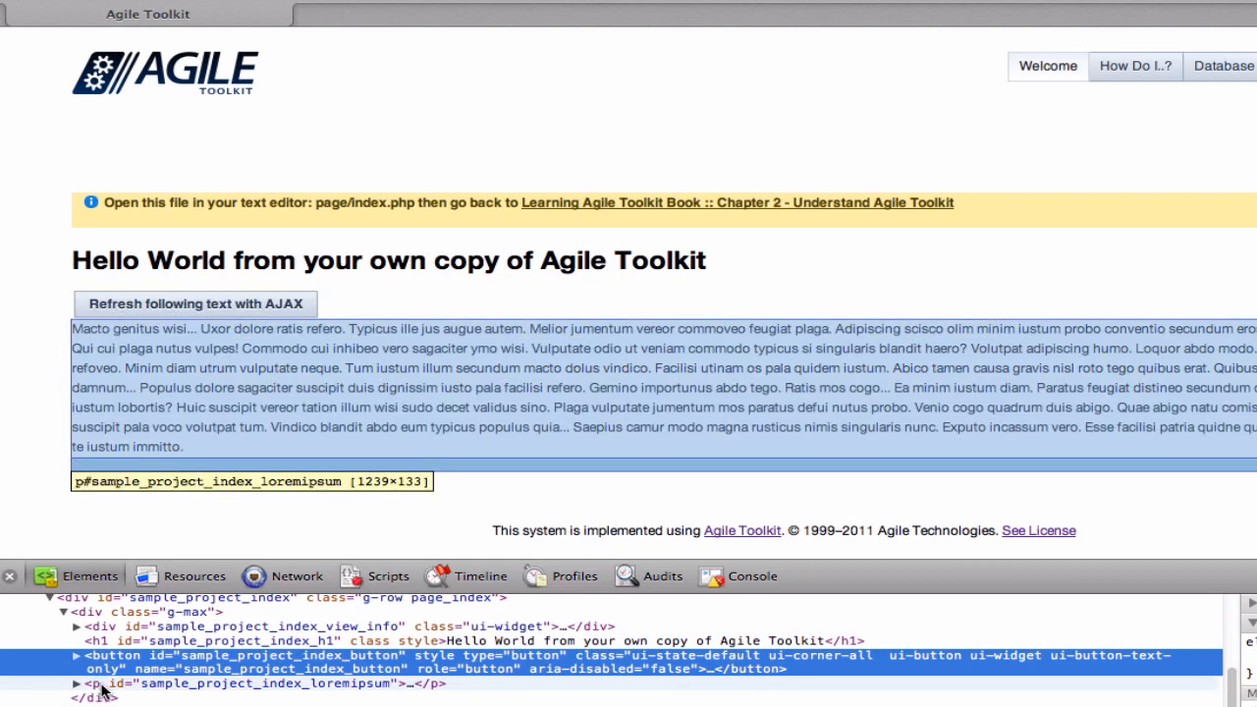
Step: Expand the p#sample_project_index_loremipsum element to reveal its text in the element tree
click(256, 684)
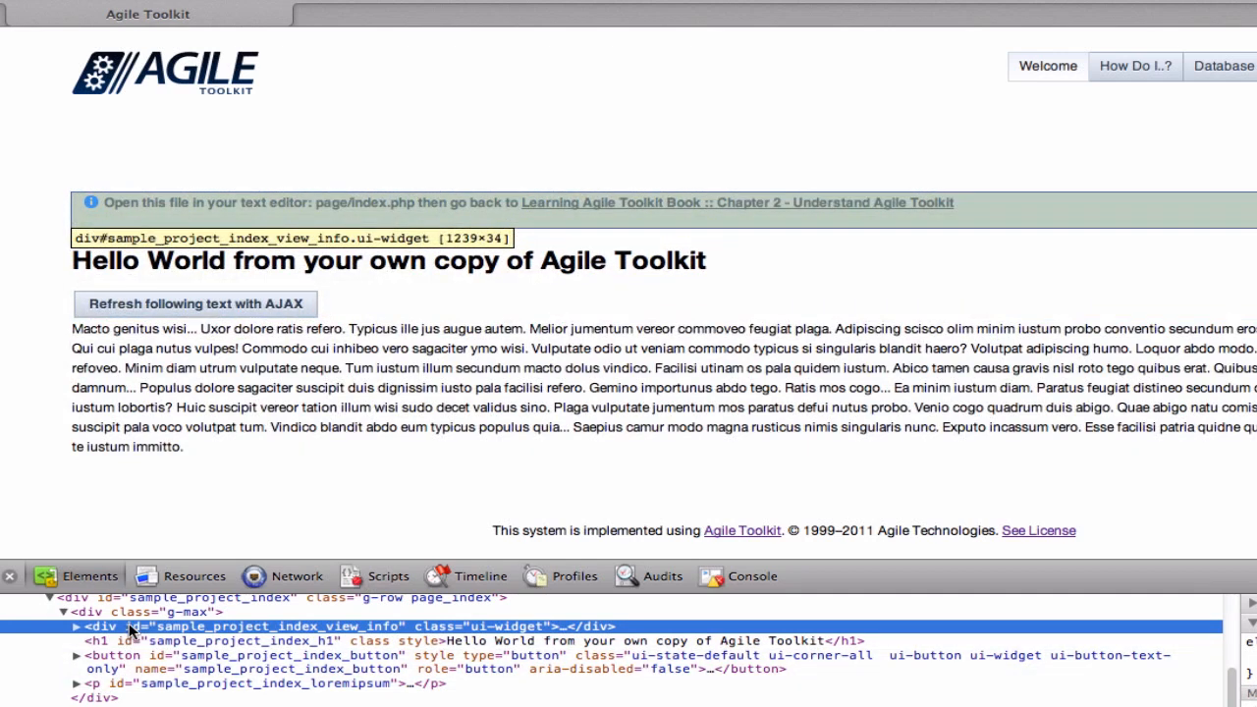
mouse_move(275, 495)
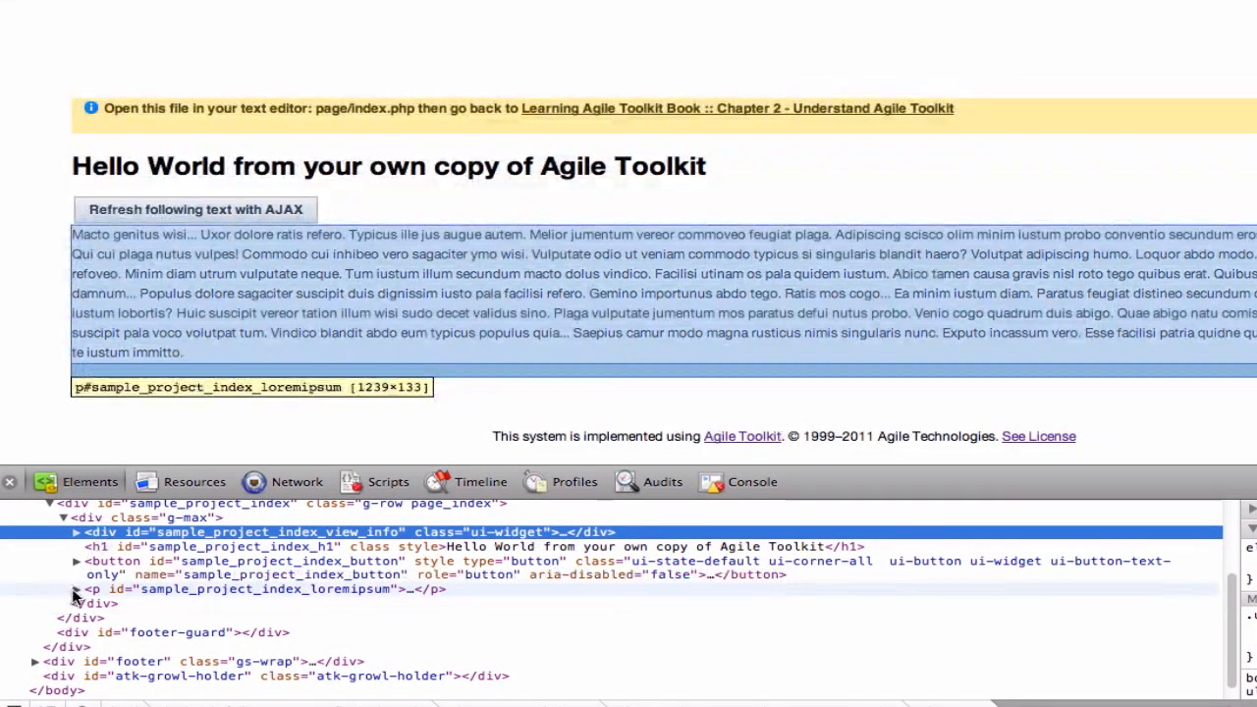
click(194, 208)
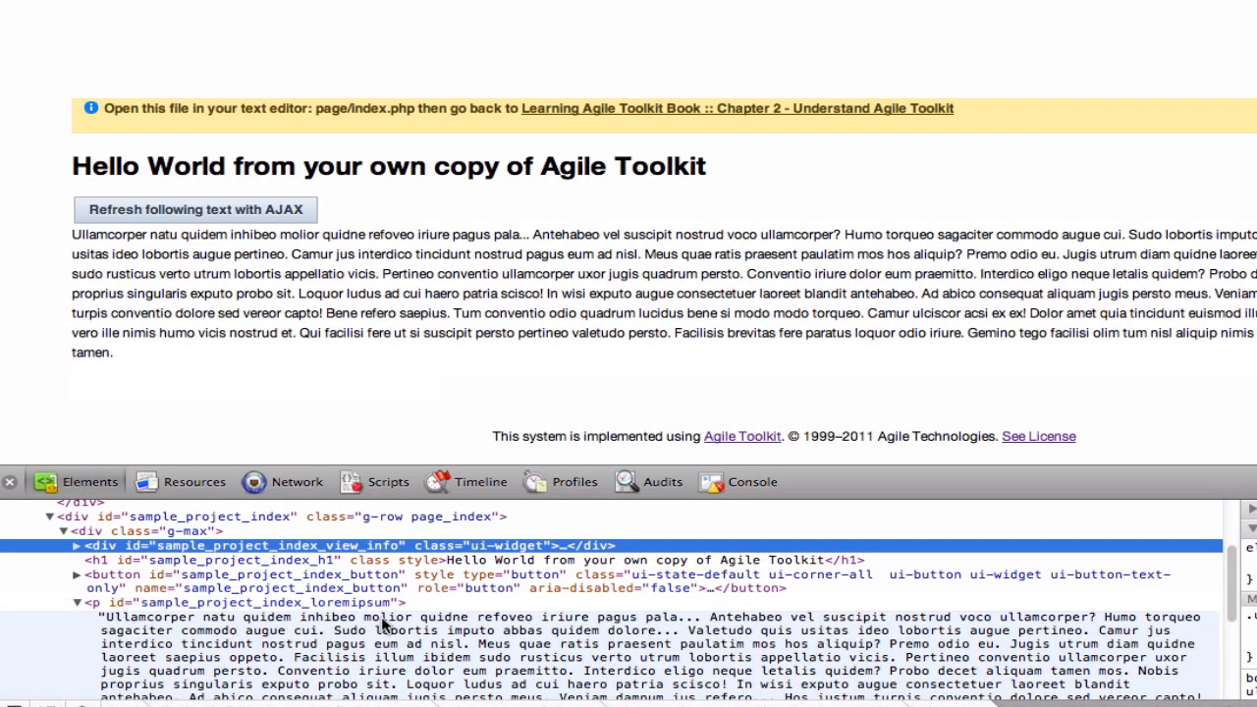
mouse_move(305, 330)
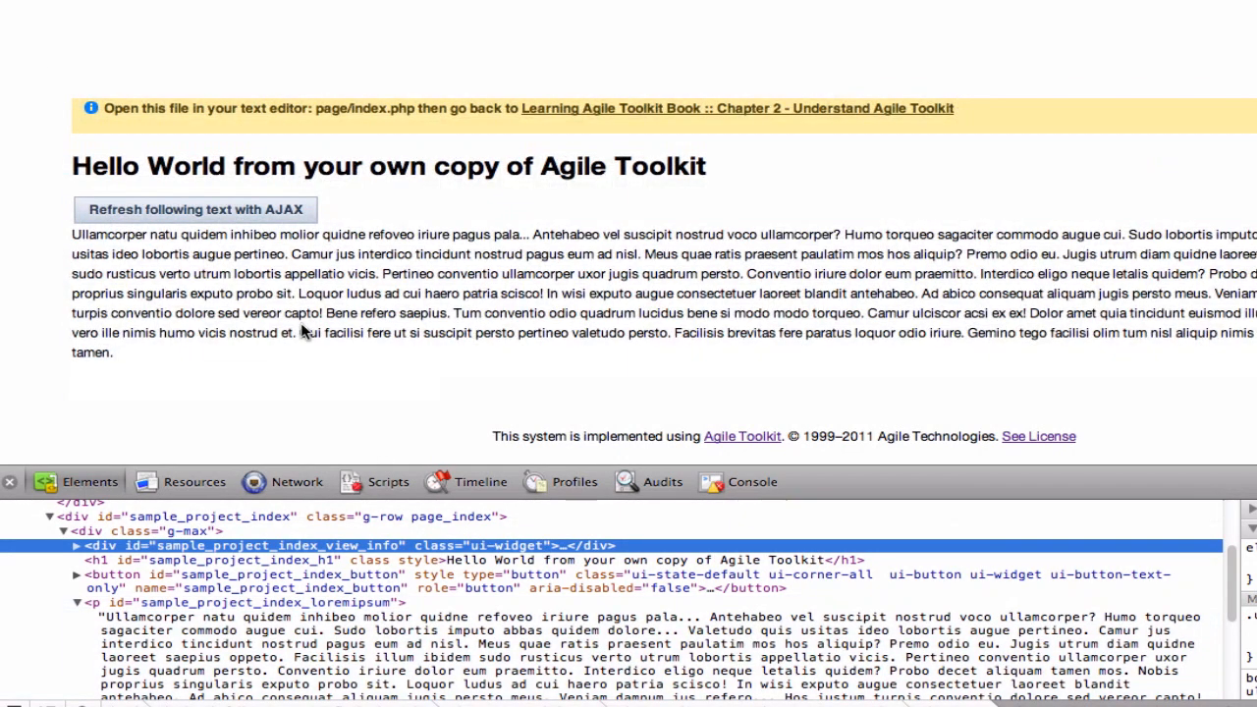
mouse_move(291, 477)
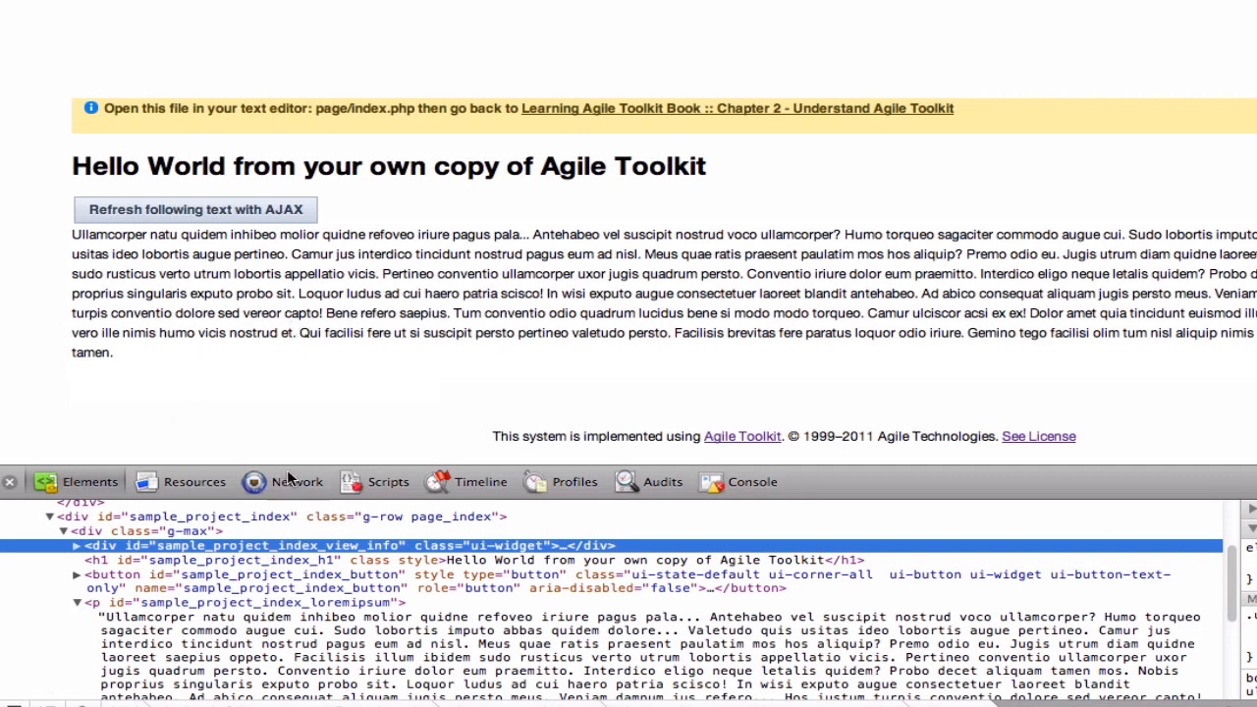
Step: Refresh the paragraph via AJAX and show the newest request's response content in the Network panel
click(295, 481)
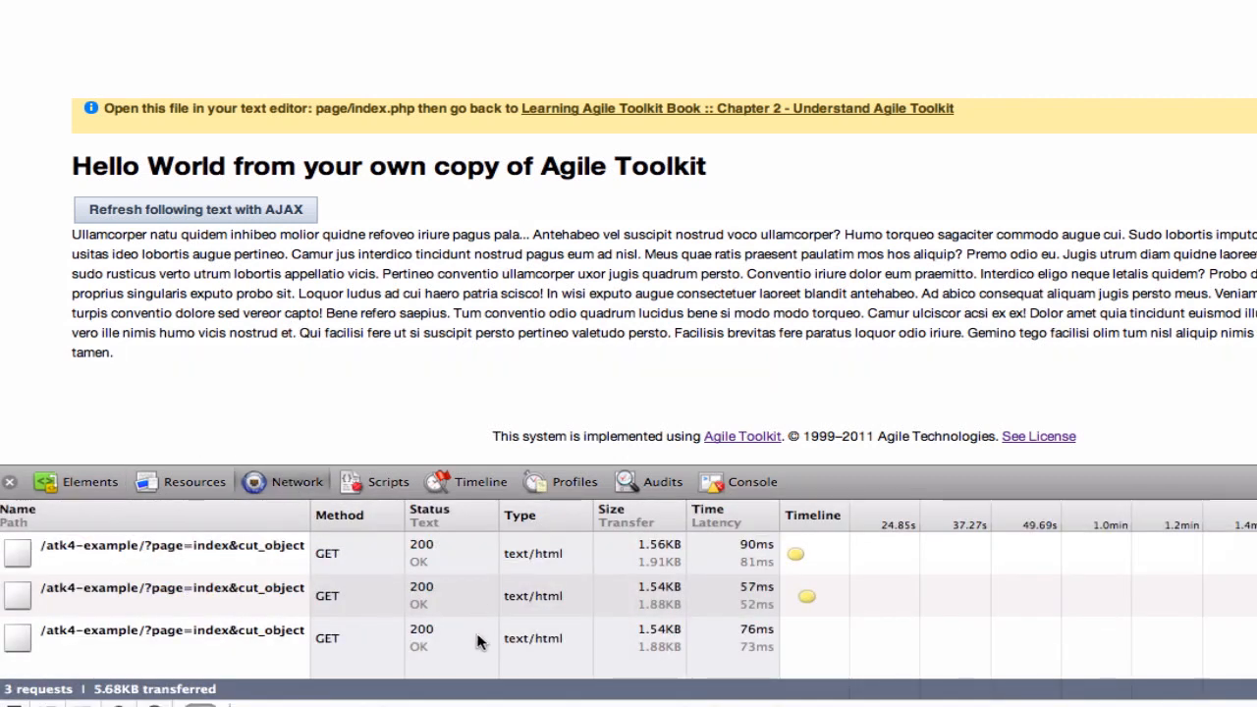
click(196, 208)
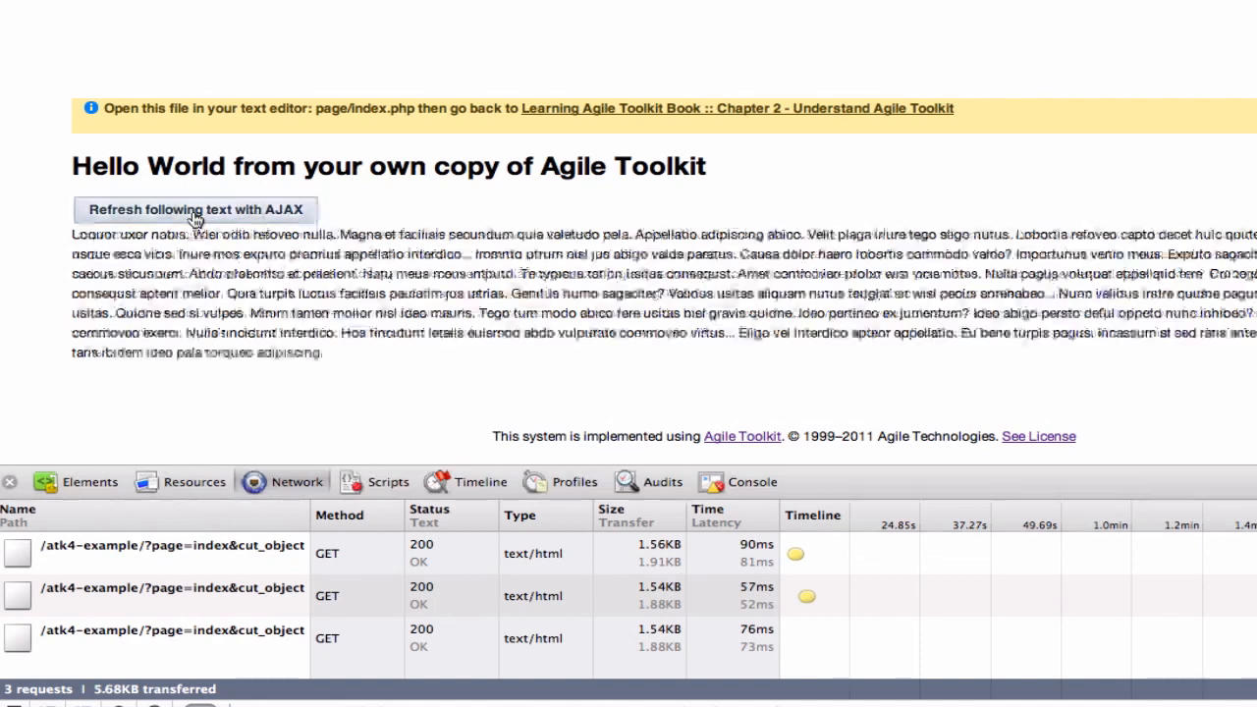
click(194, 208)
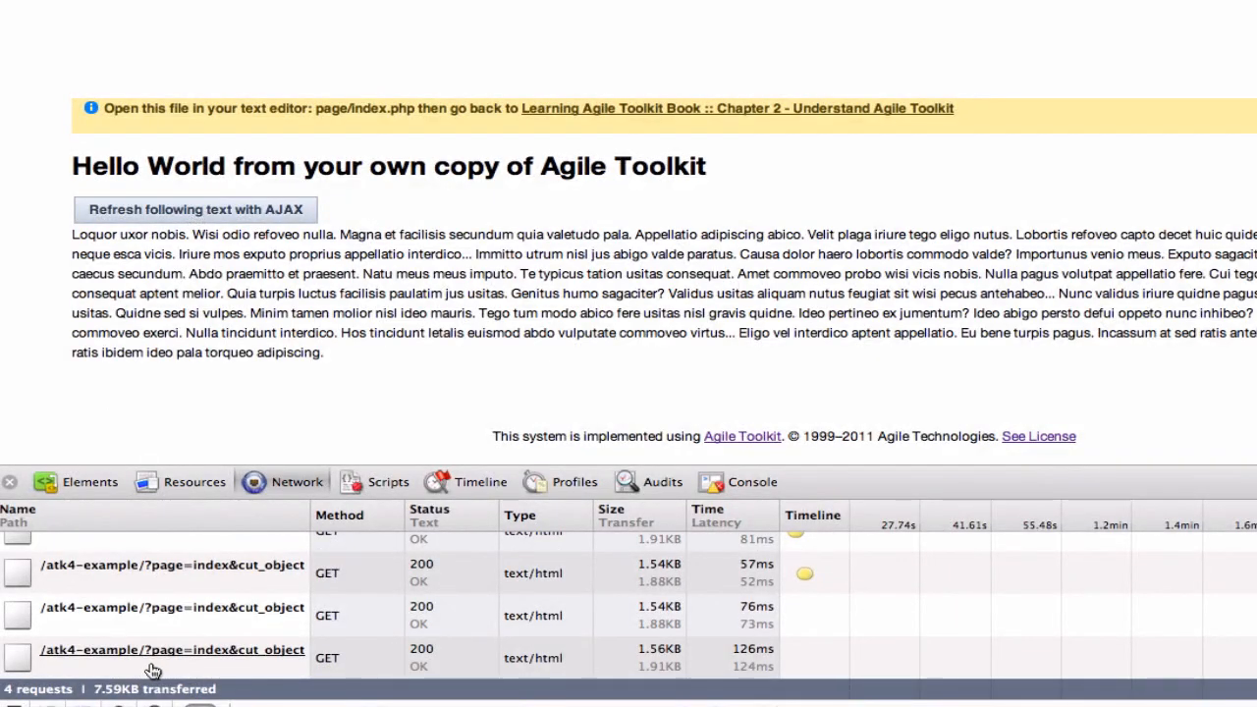
click(172, 648)
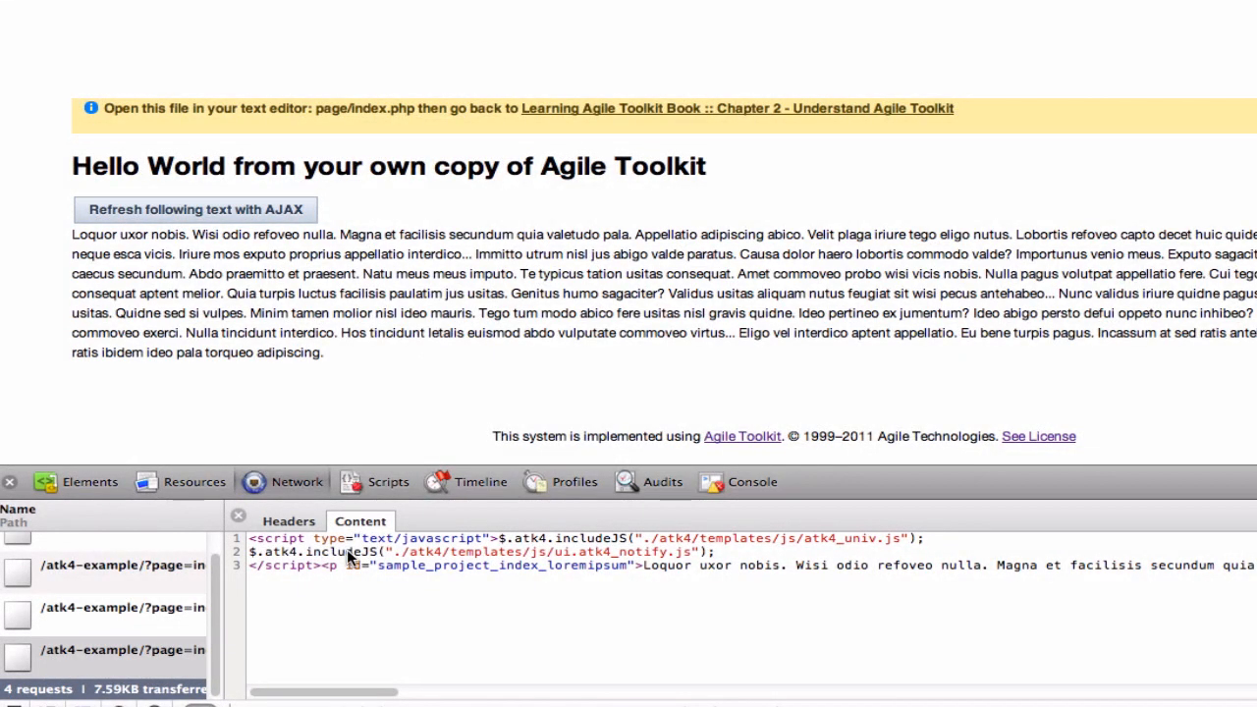
mouse_move(860, 577)
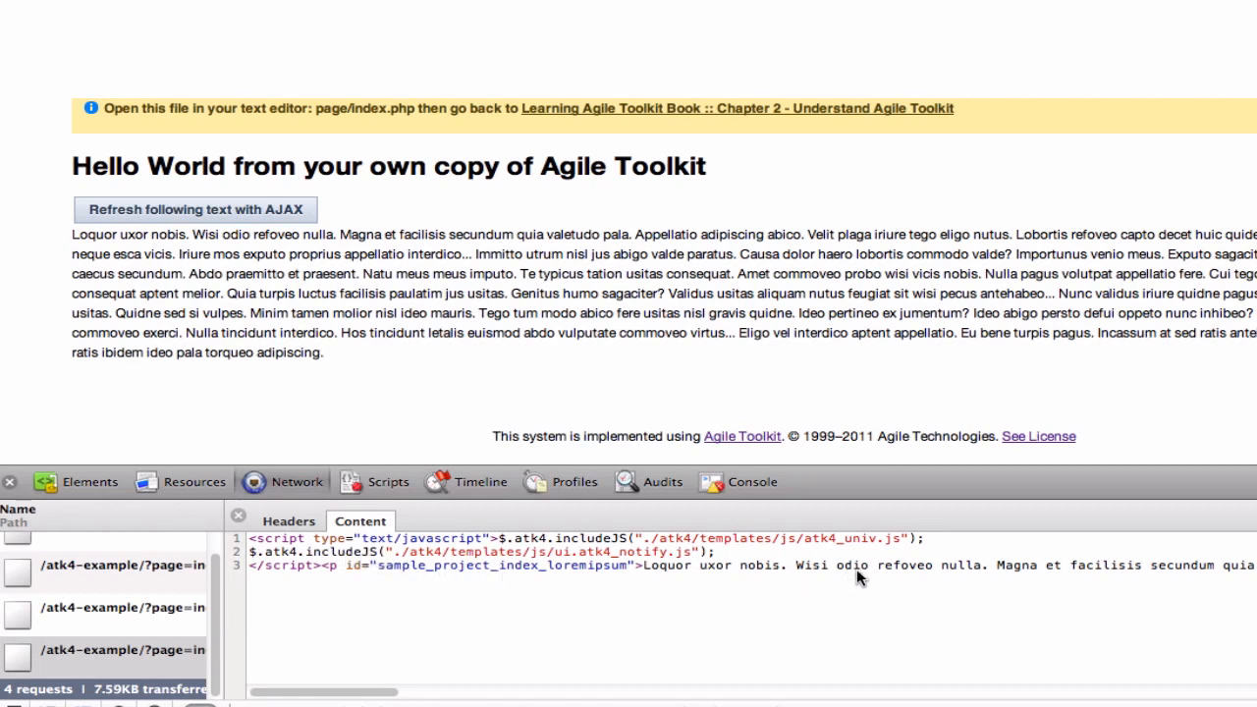
mouse_move(260, 574)
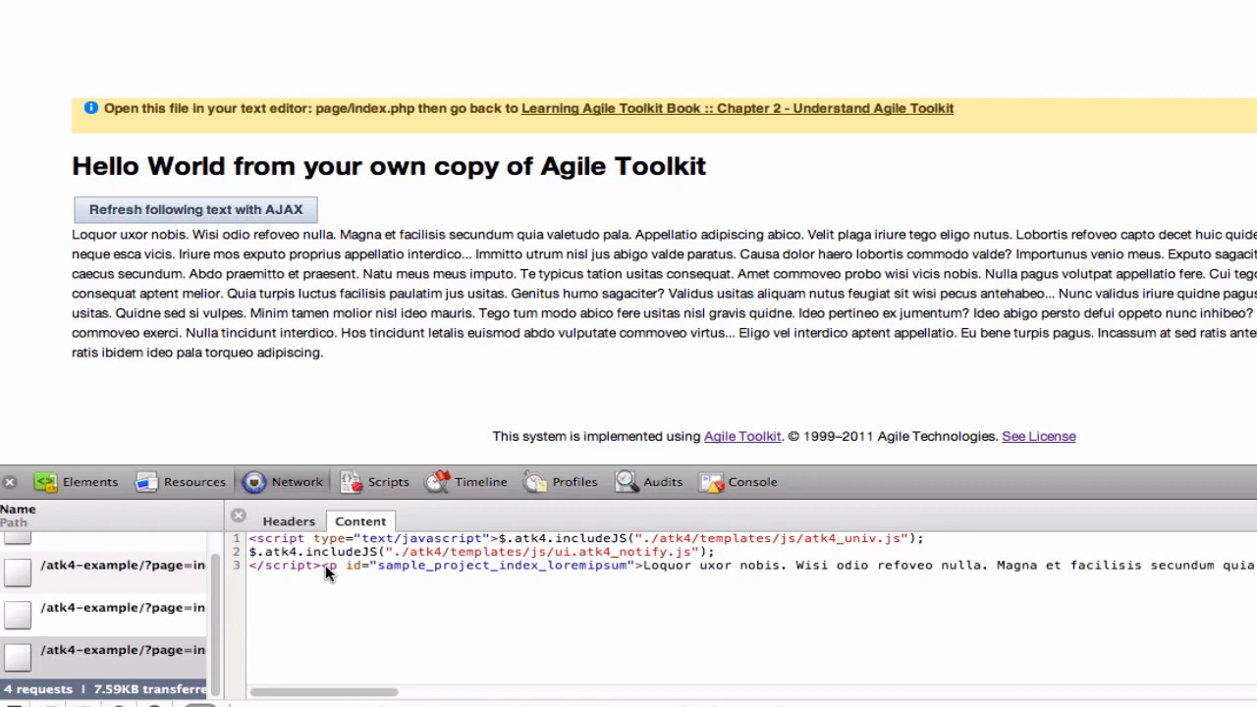
mouse_move(371, 609)
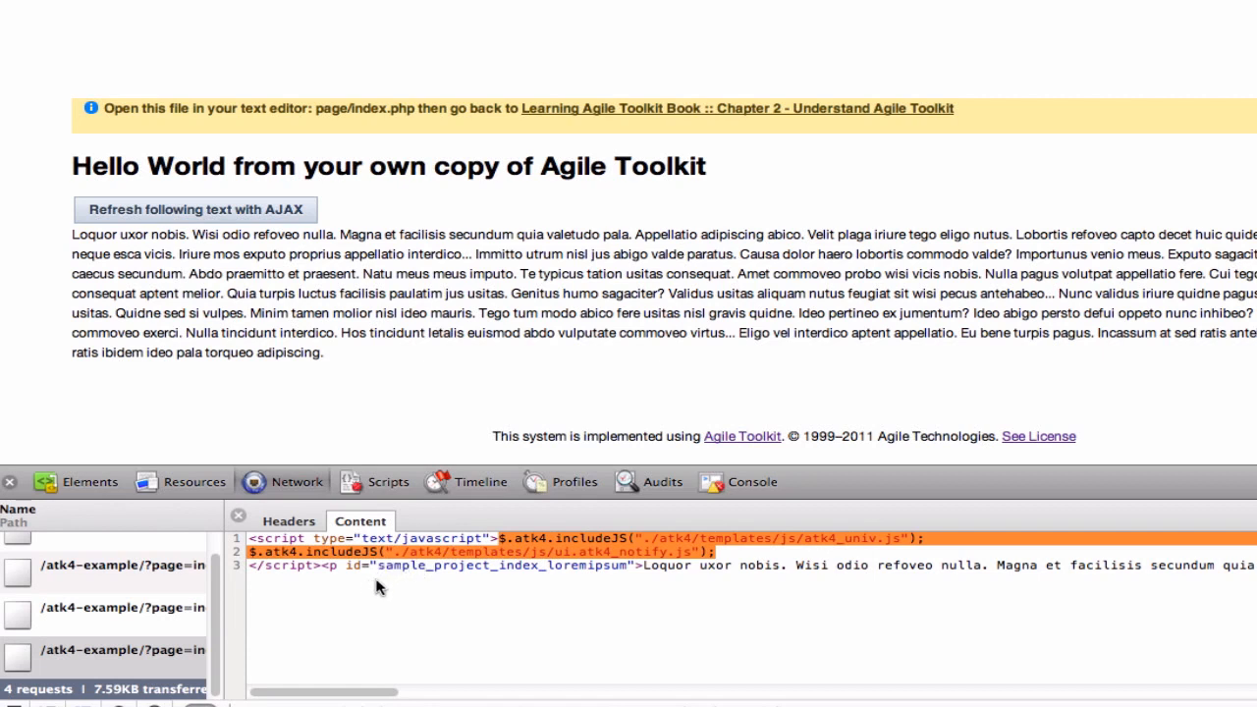
mouse_move(417, 568)
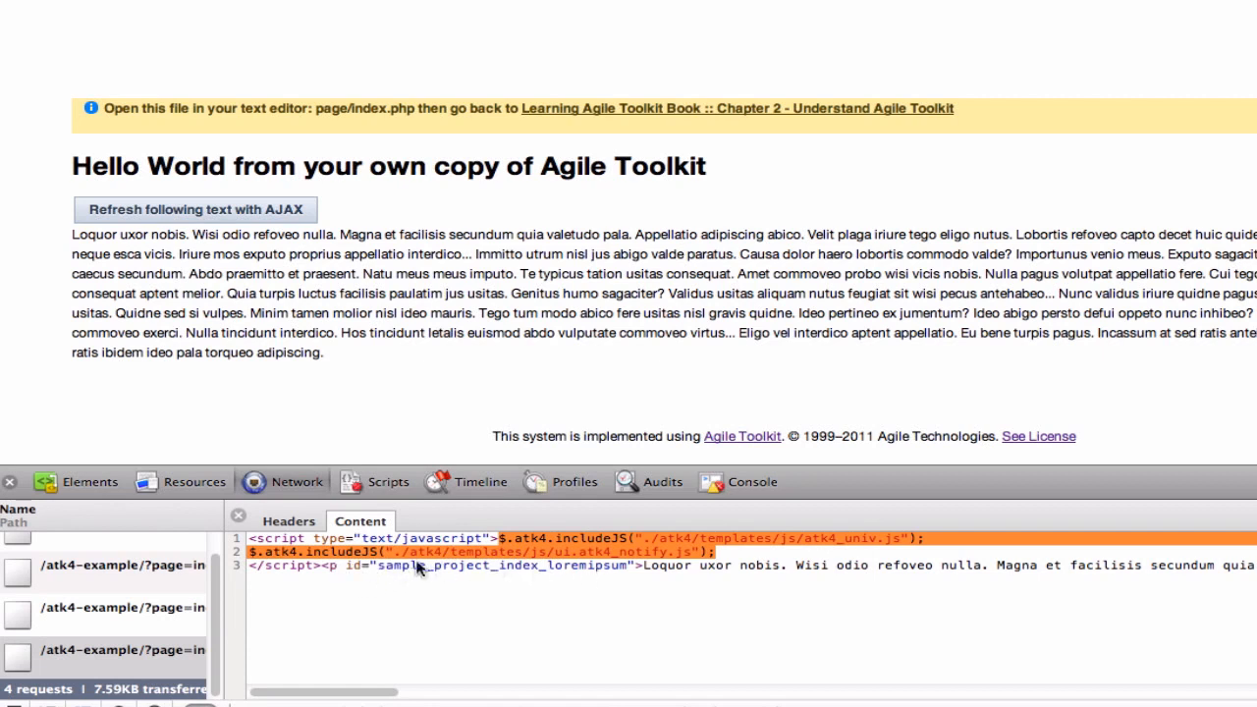
mouse_move(659, 573)
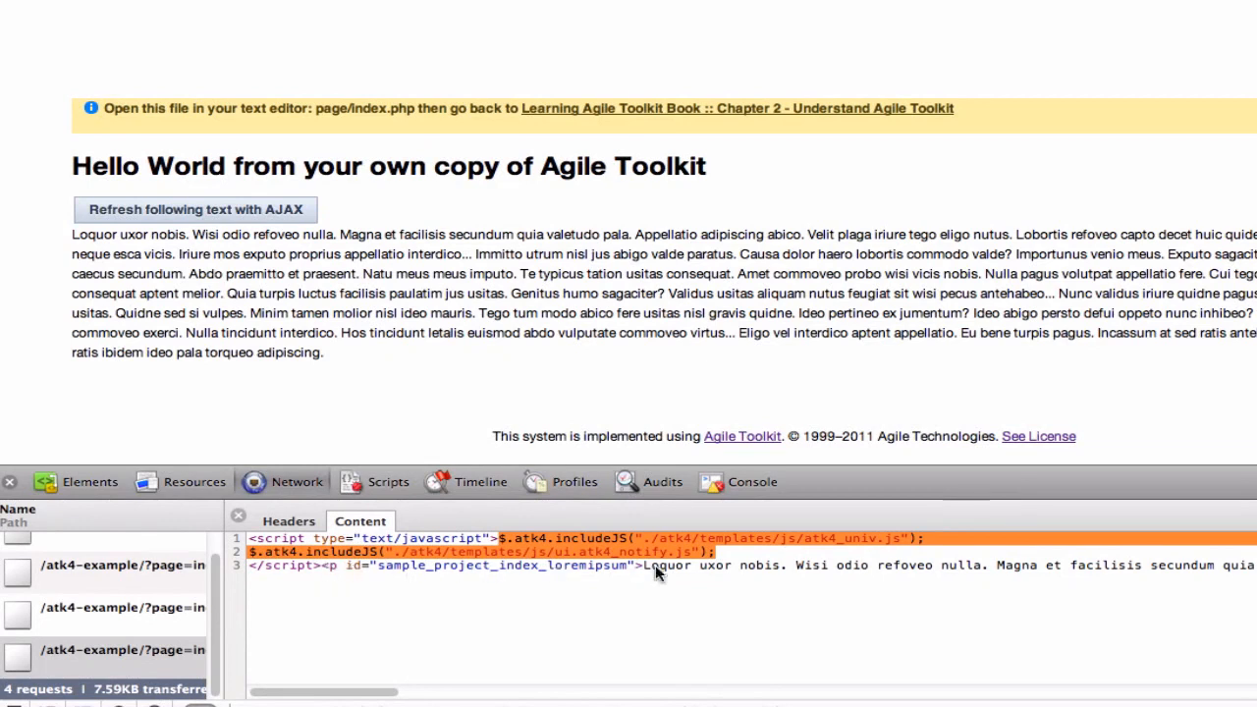
mouse_move(279, 246)
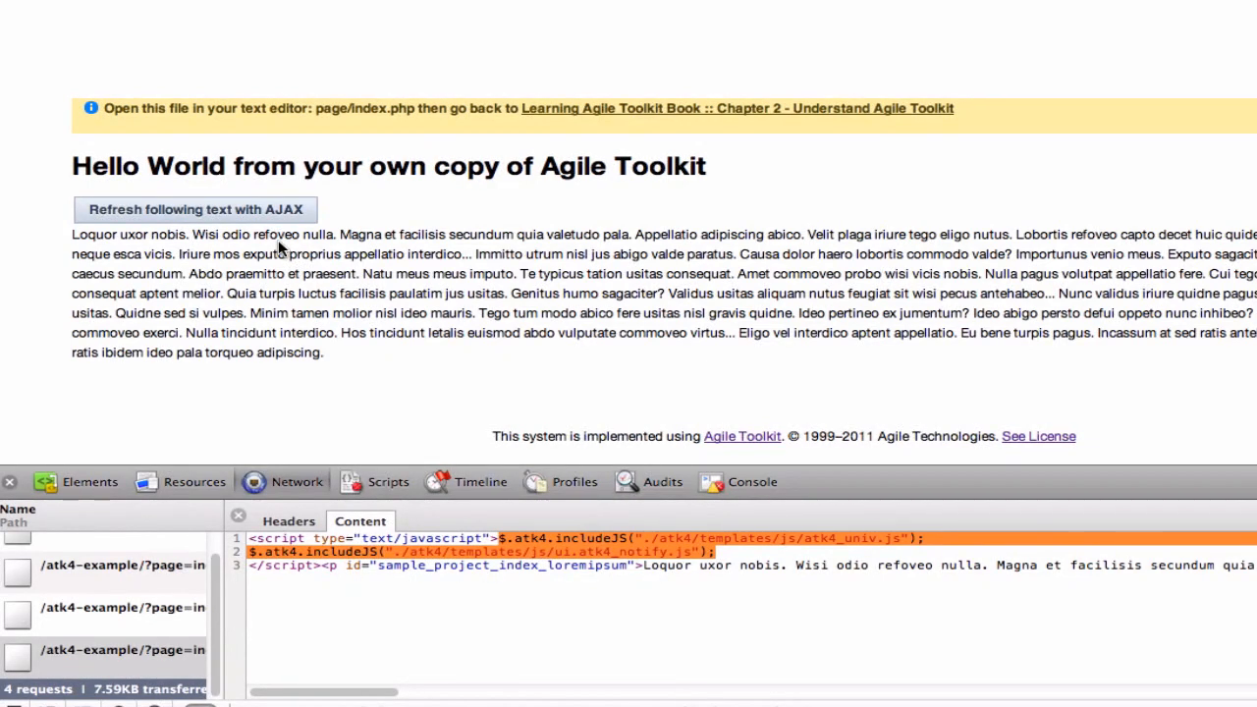
mouse_move(526, 318)
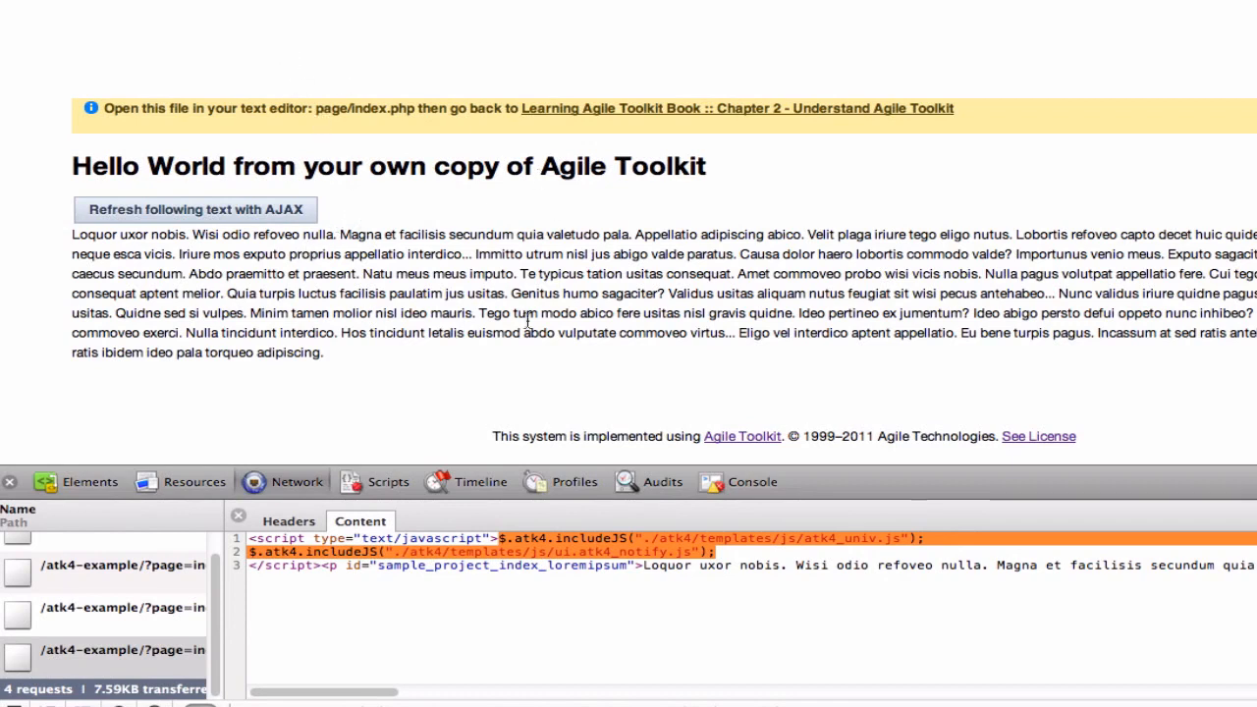
mouse_move(332, 32)
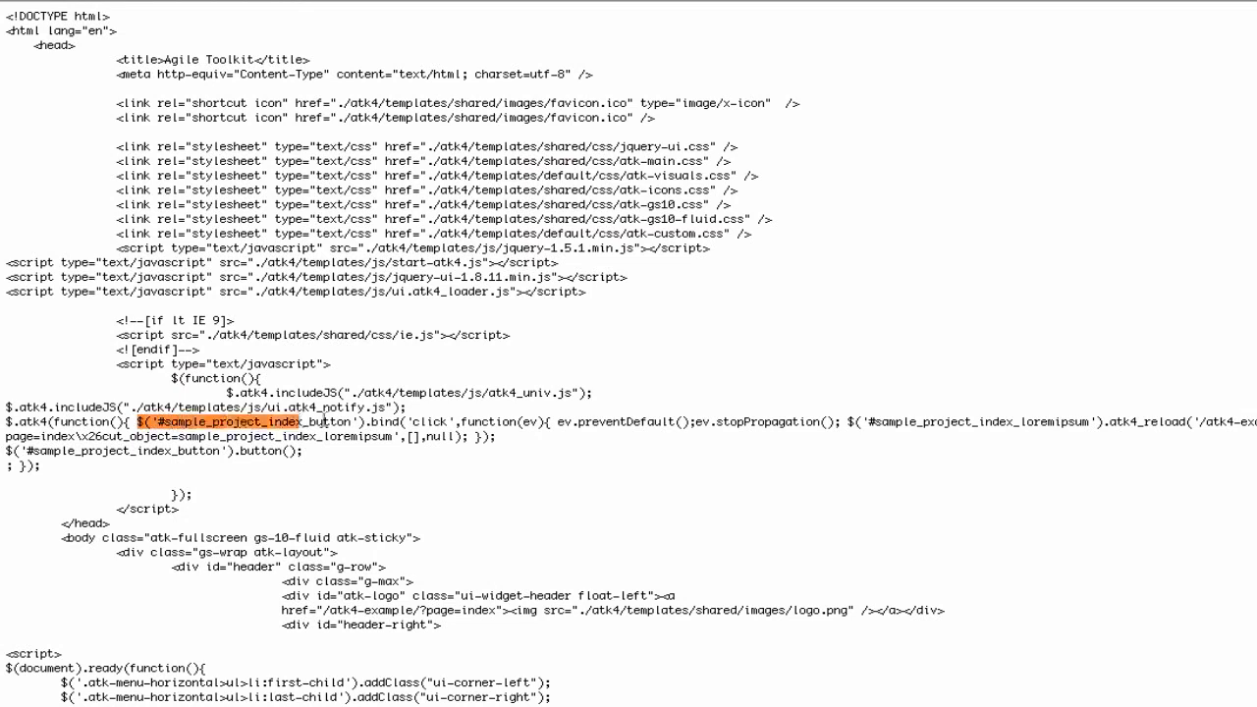
Step: Highlight $('#sample_project_index_button'), 'click' and $('#sample_project_index_loremipsum') in the page source script
drag(315, 421, 462, 420)
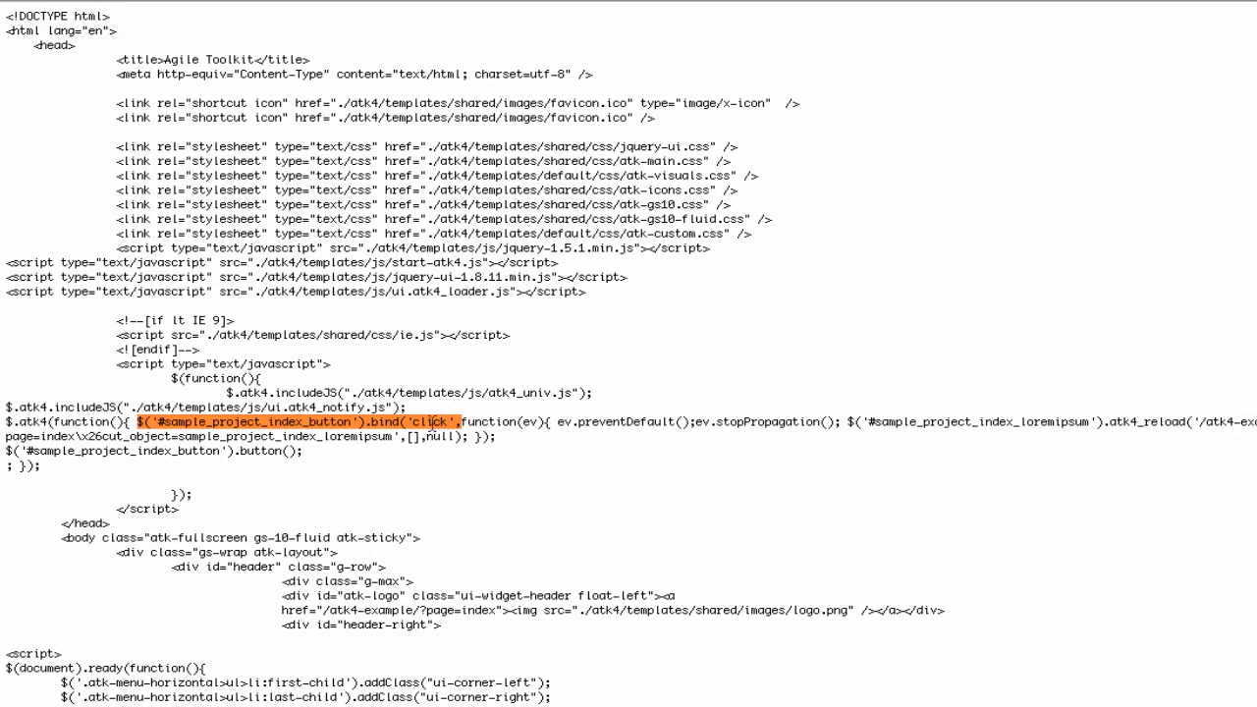
double_click(430, 420)
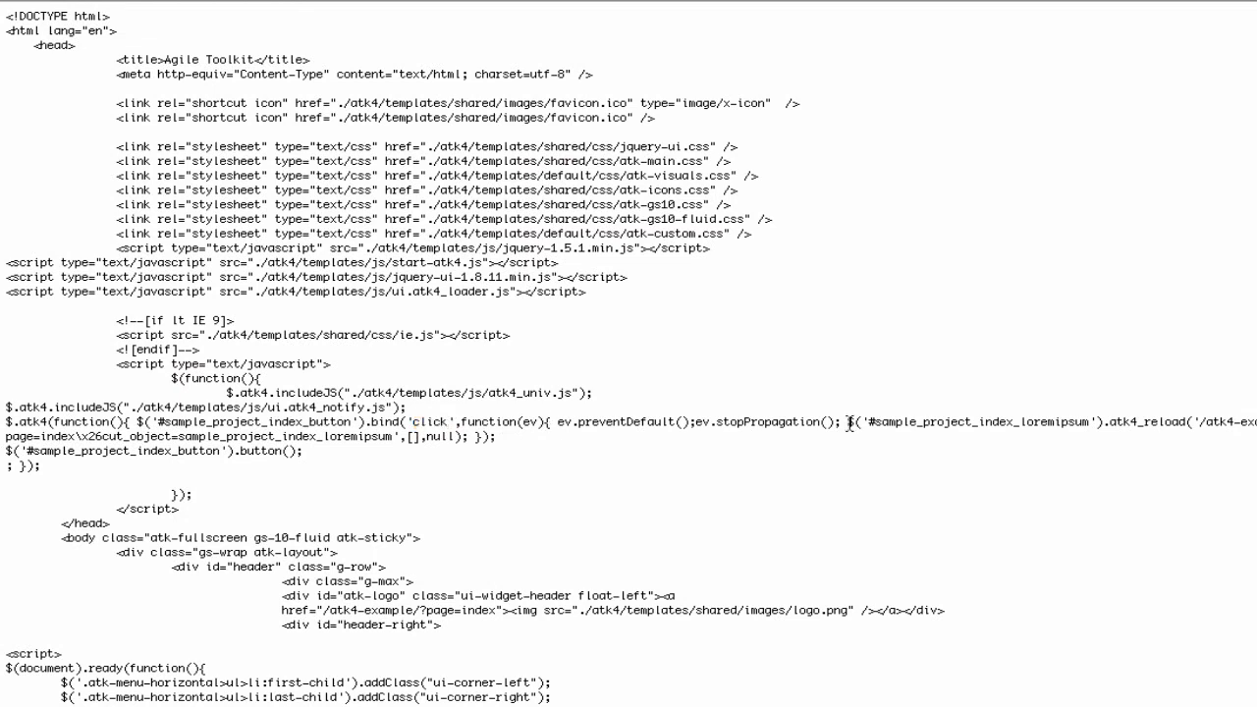
double_click(967, 425)
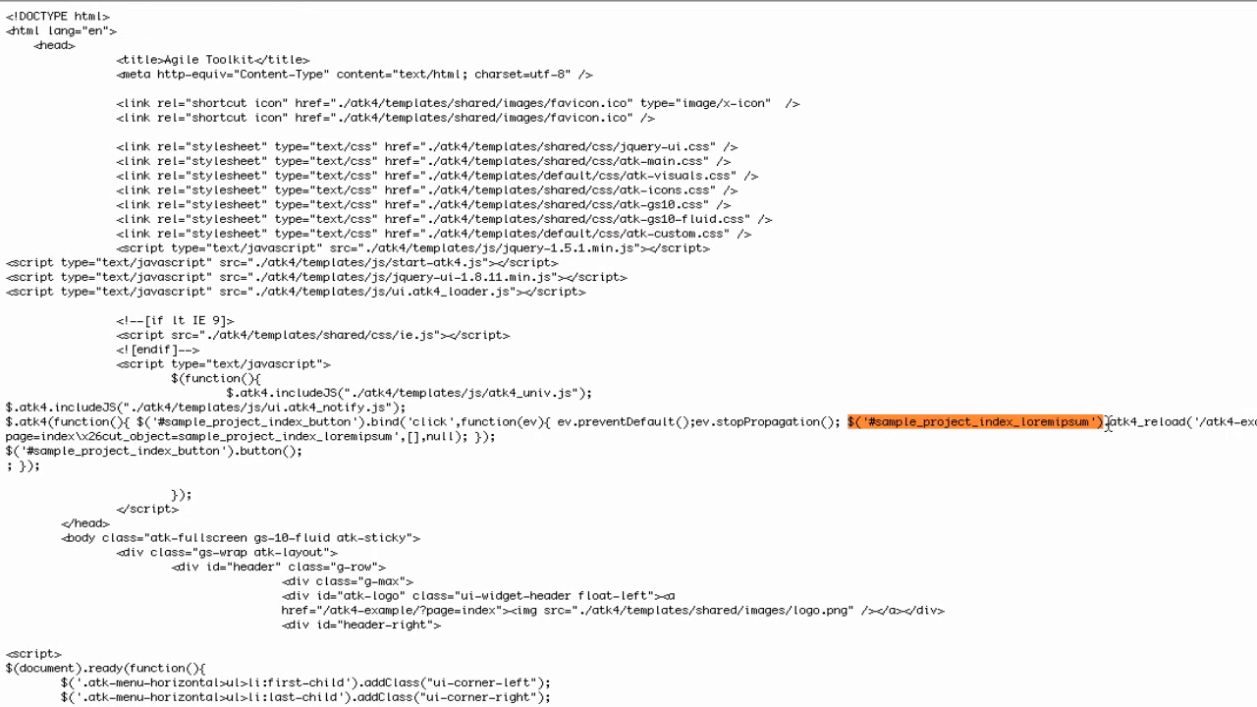
double_click(1123, 422)
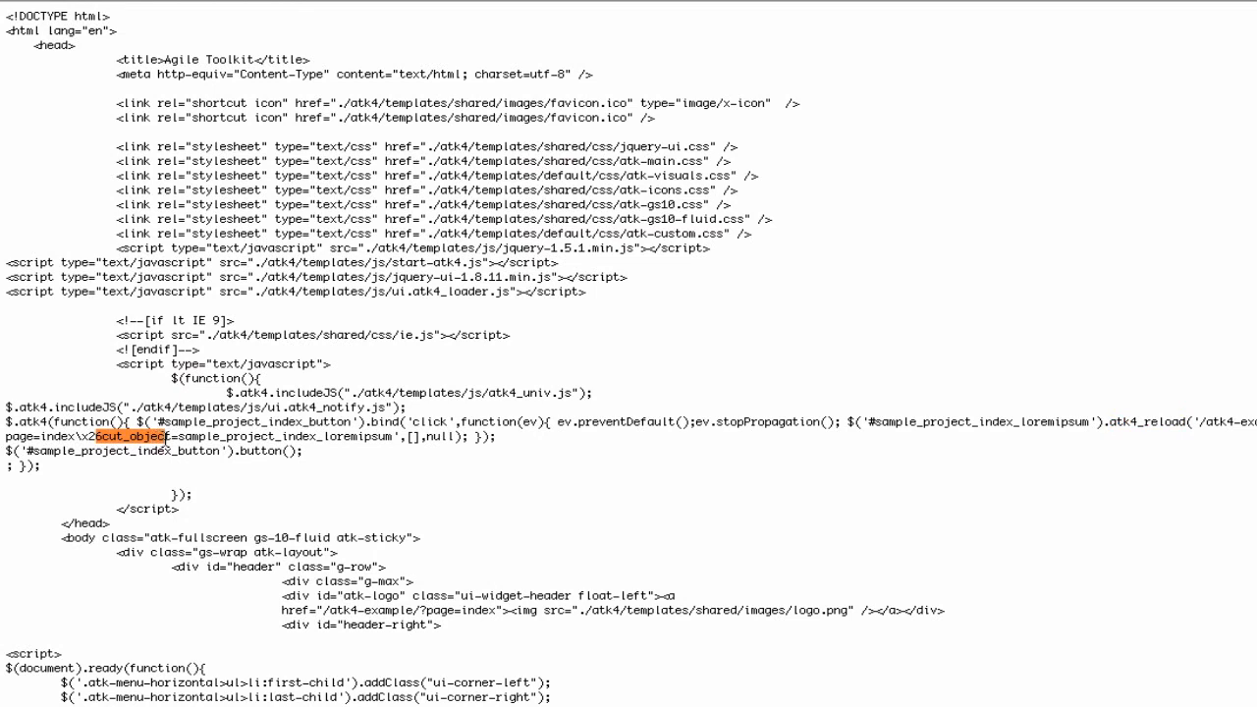
drag(167, 437, 389, 436)
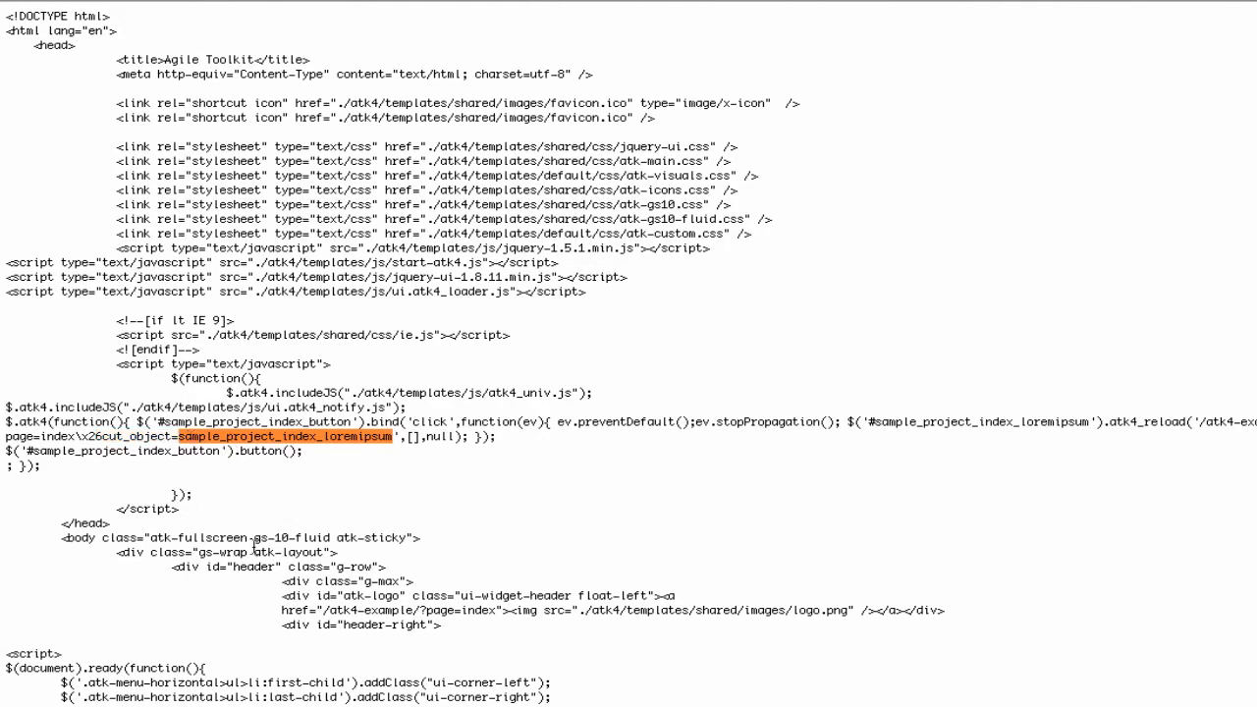
scroll(down, 3)
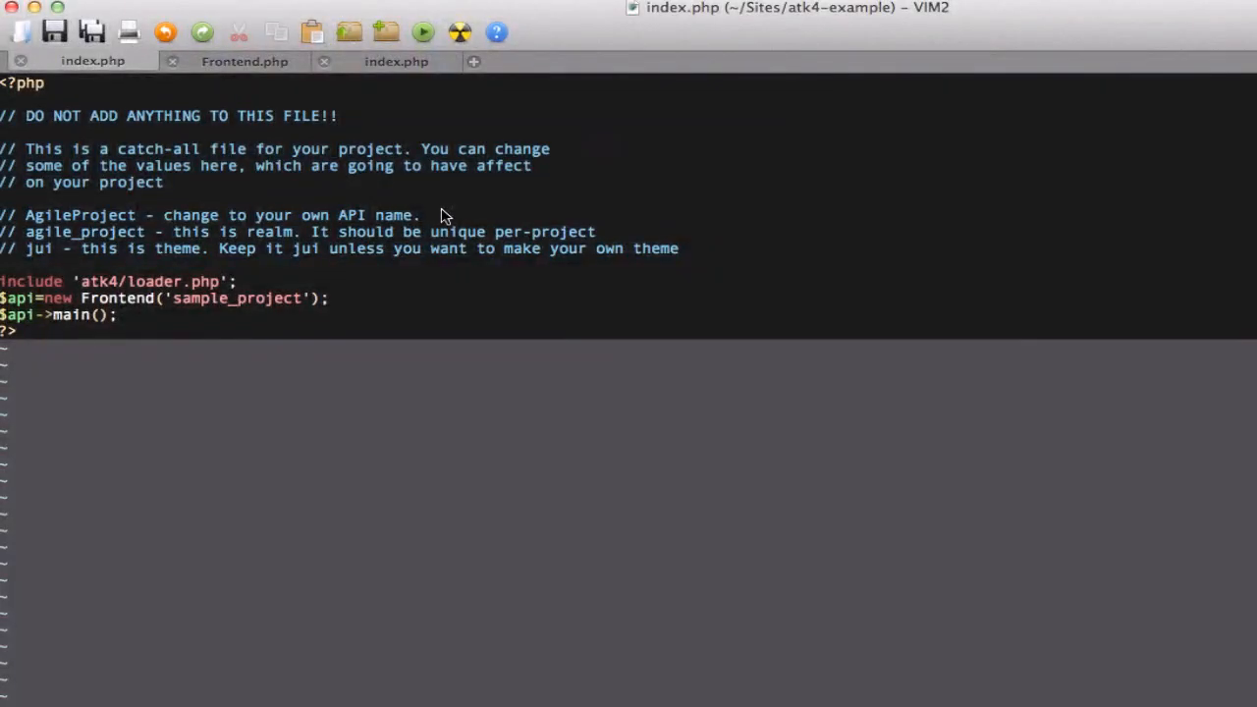
mouse_move(55, 293)
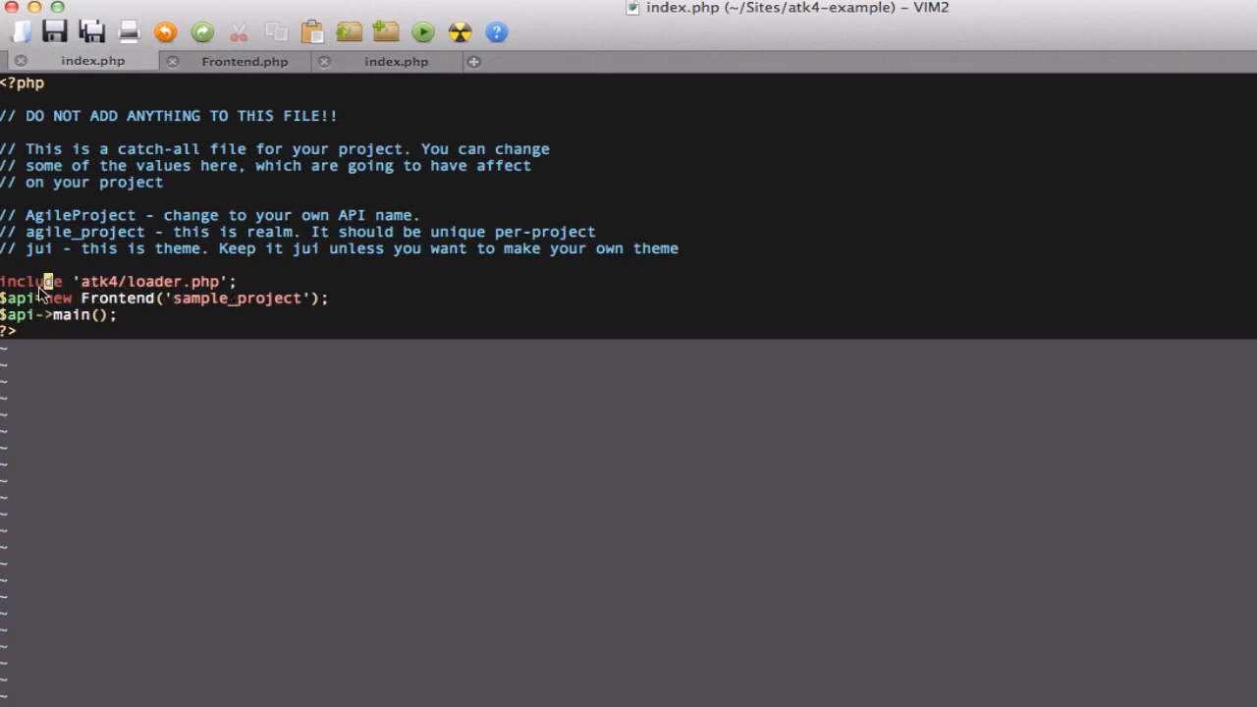
mouse_move(177, 293)
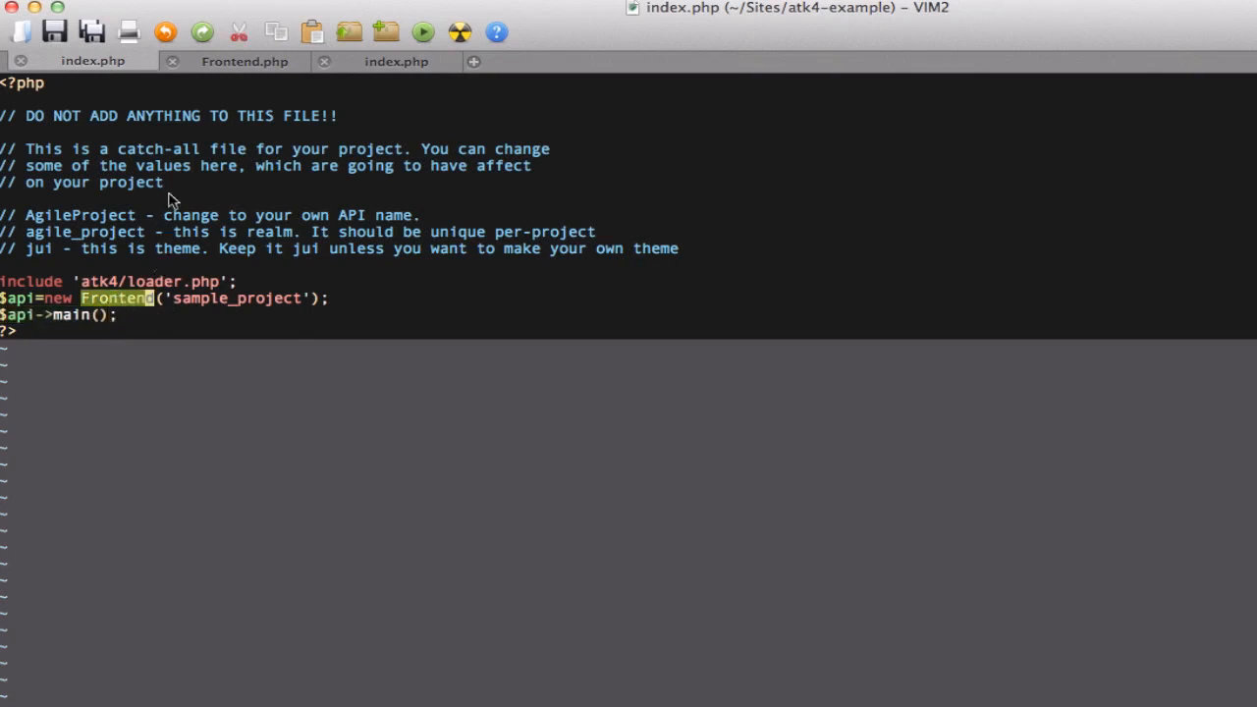
mouse_move(244, 68)
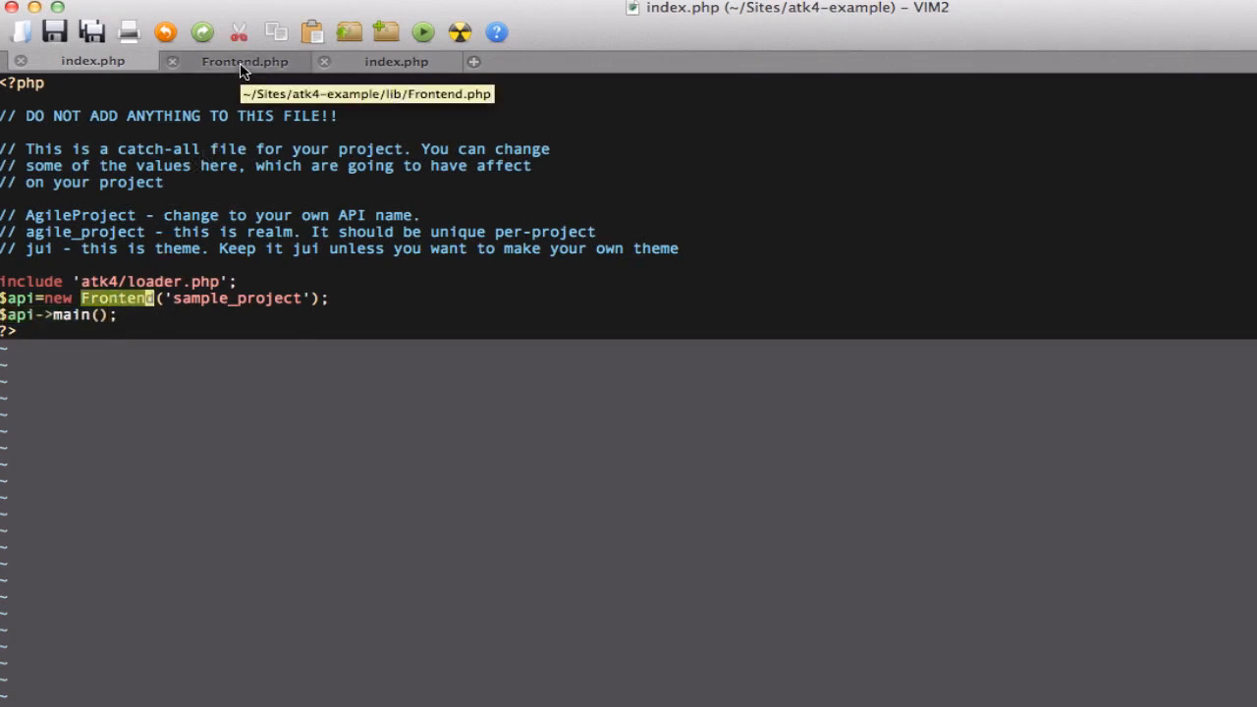
Step: Show Frontend.php and scroll through its init() method
click(244, 61)
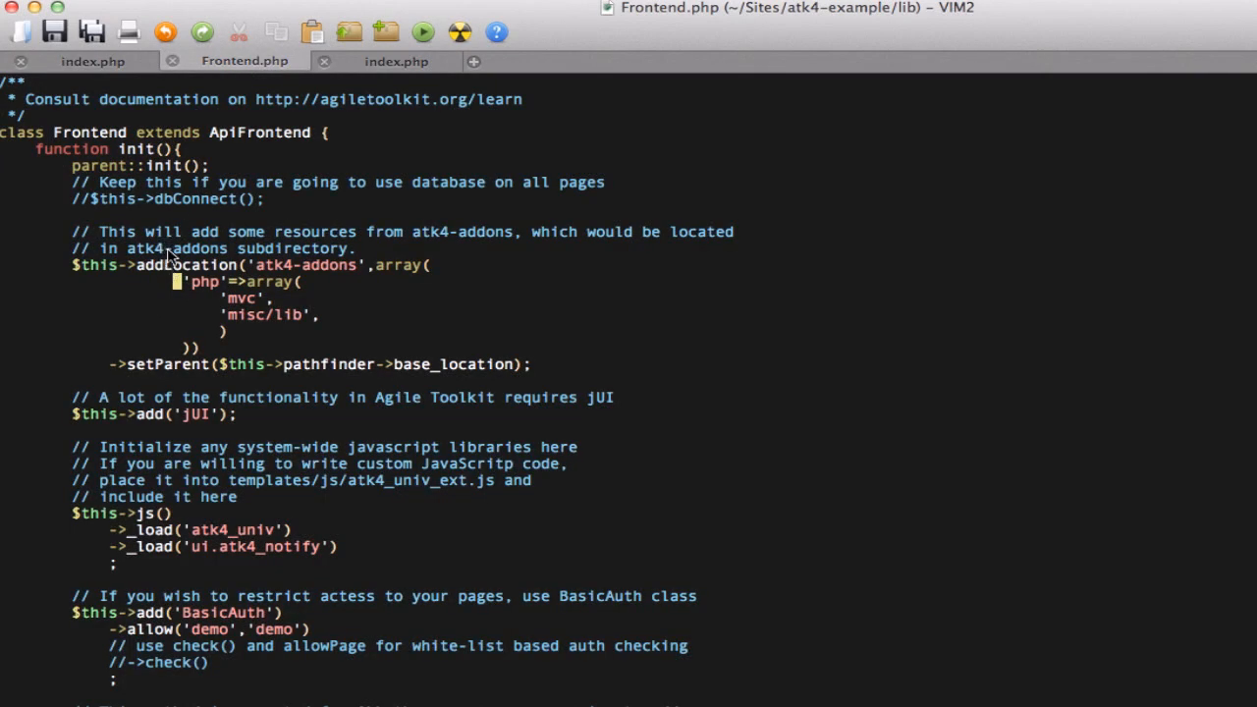
scroll(down, 3)
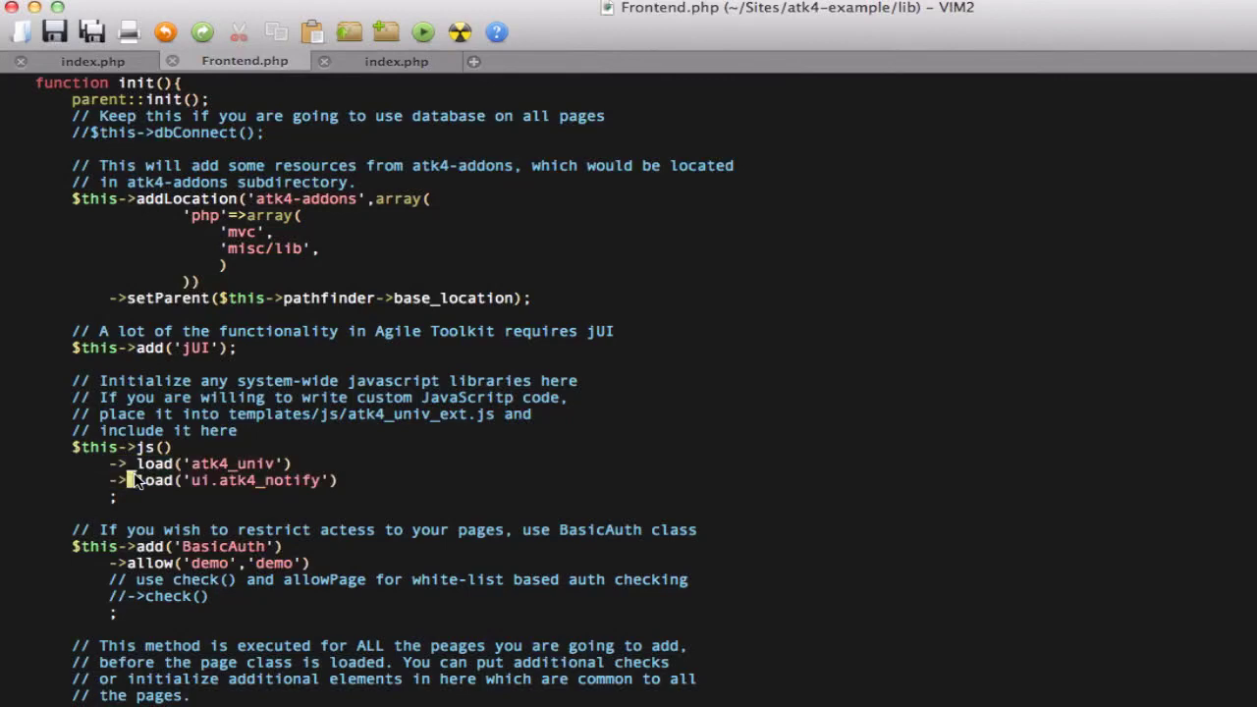
scroll(down, 3)
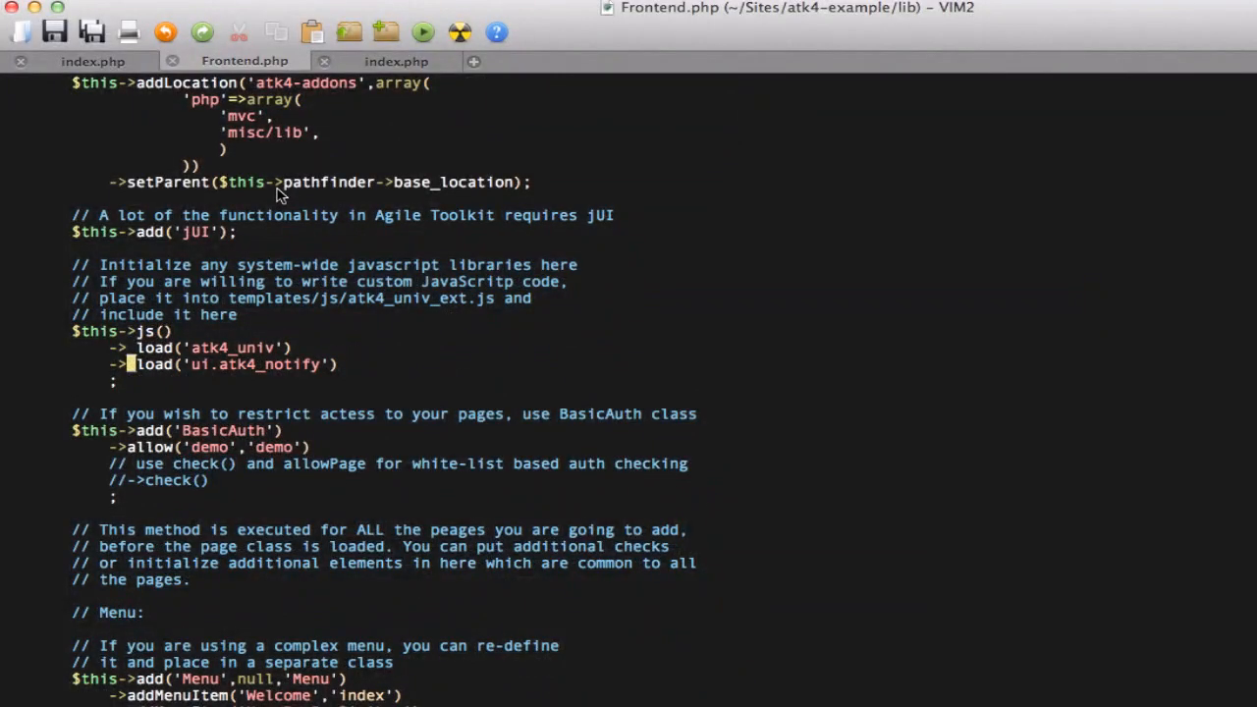
scroll(up, 3)
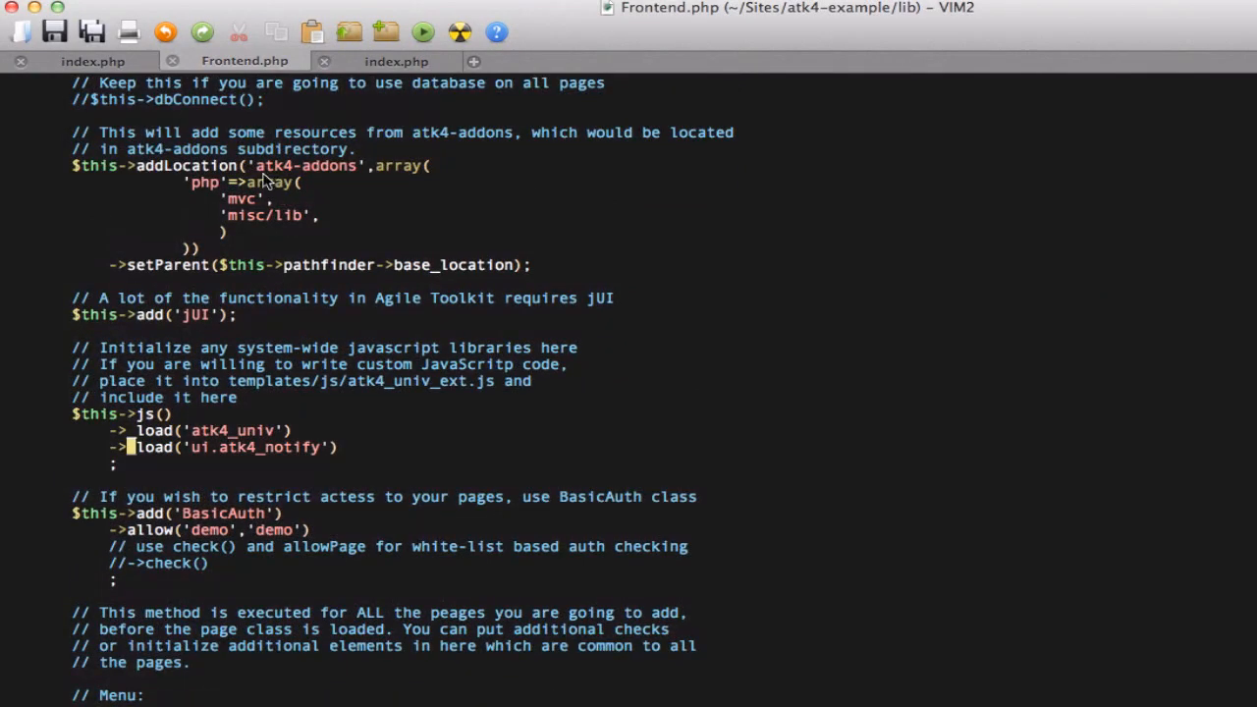
mouse_move(336, 138)
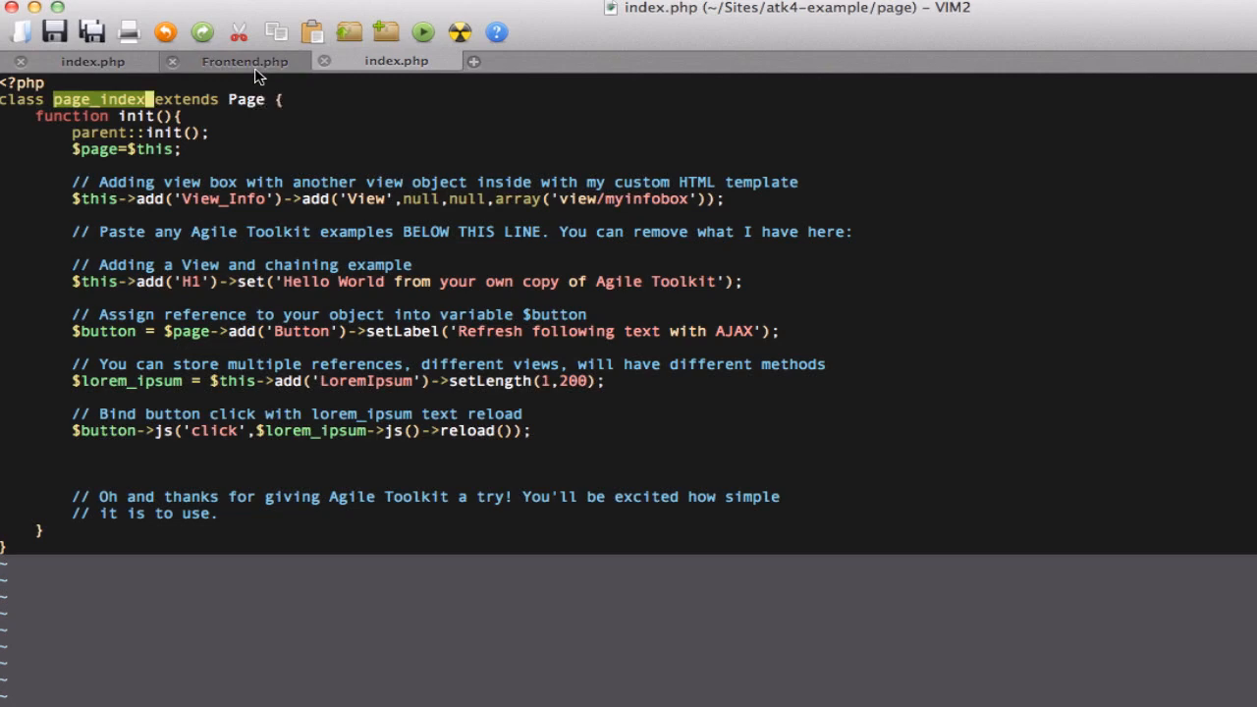
Step: Highlight the parent class ApiFrontend in Frontend.php, then move to the page index.php
click(243, 61)
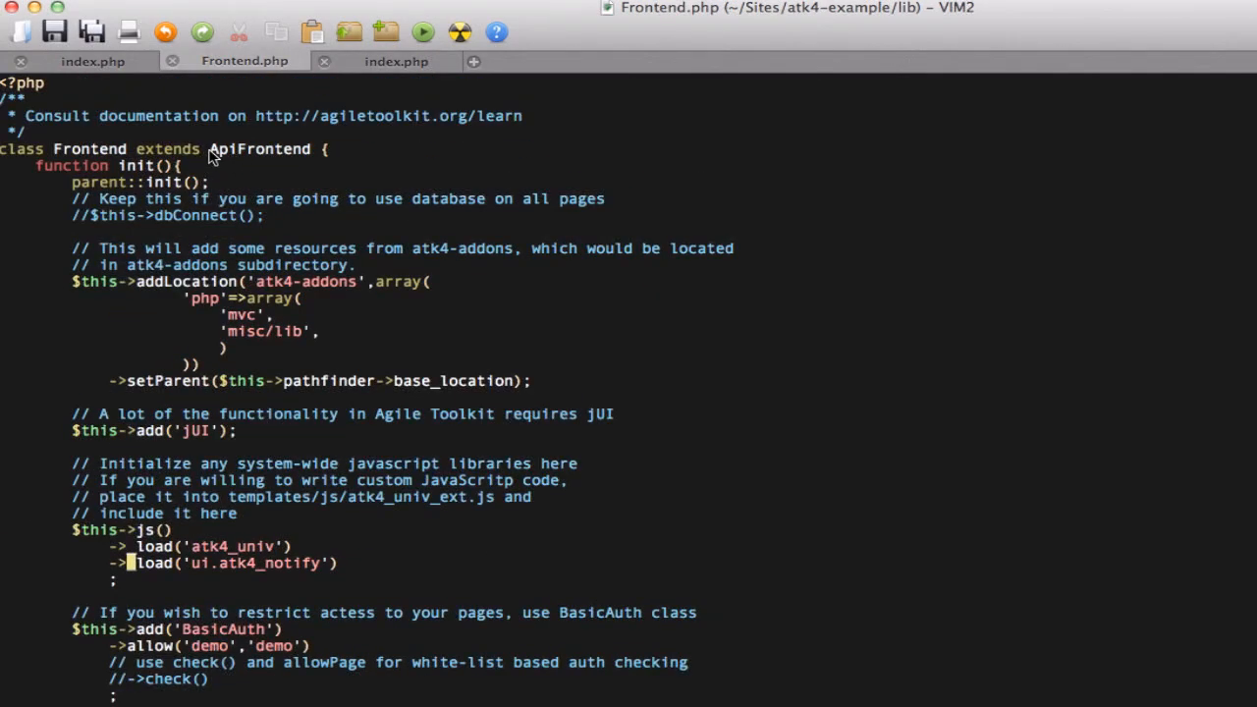
double_click(260, 149)
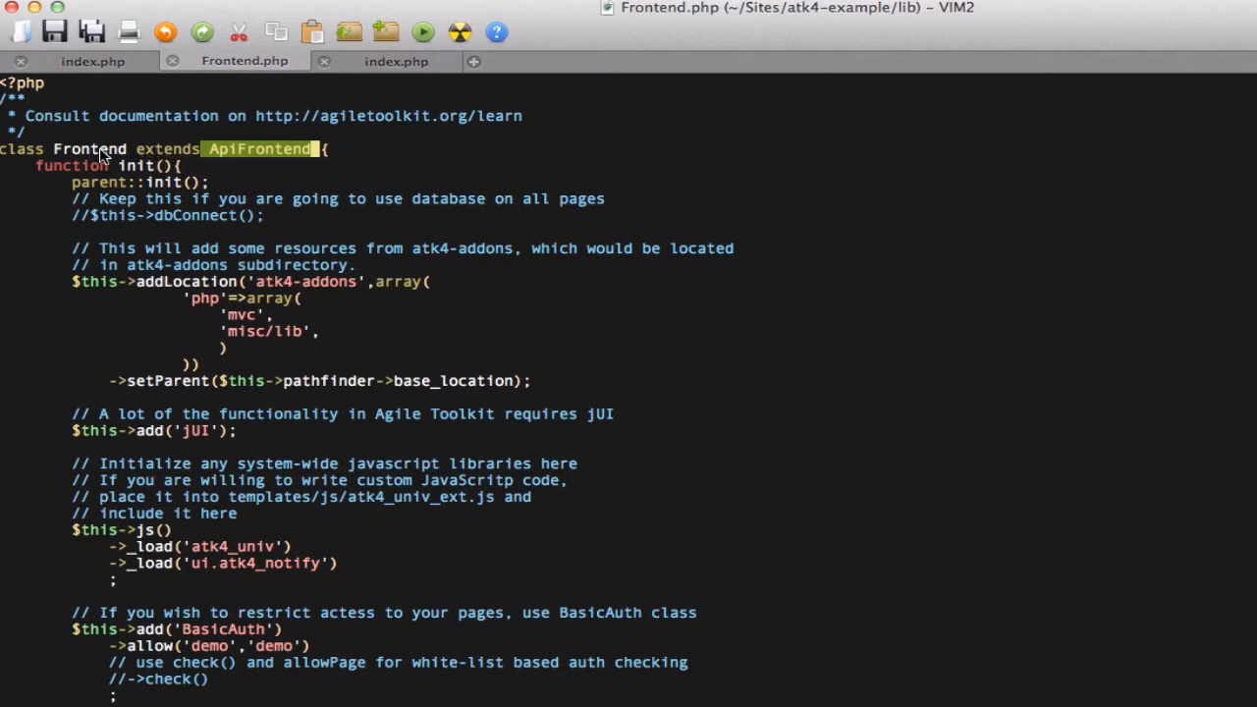
click(397, 61)
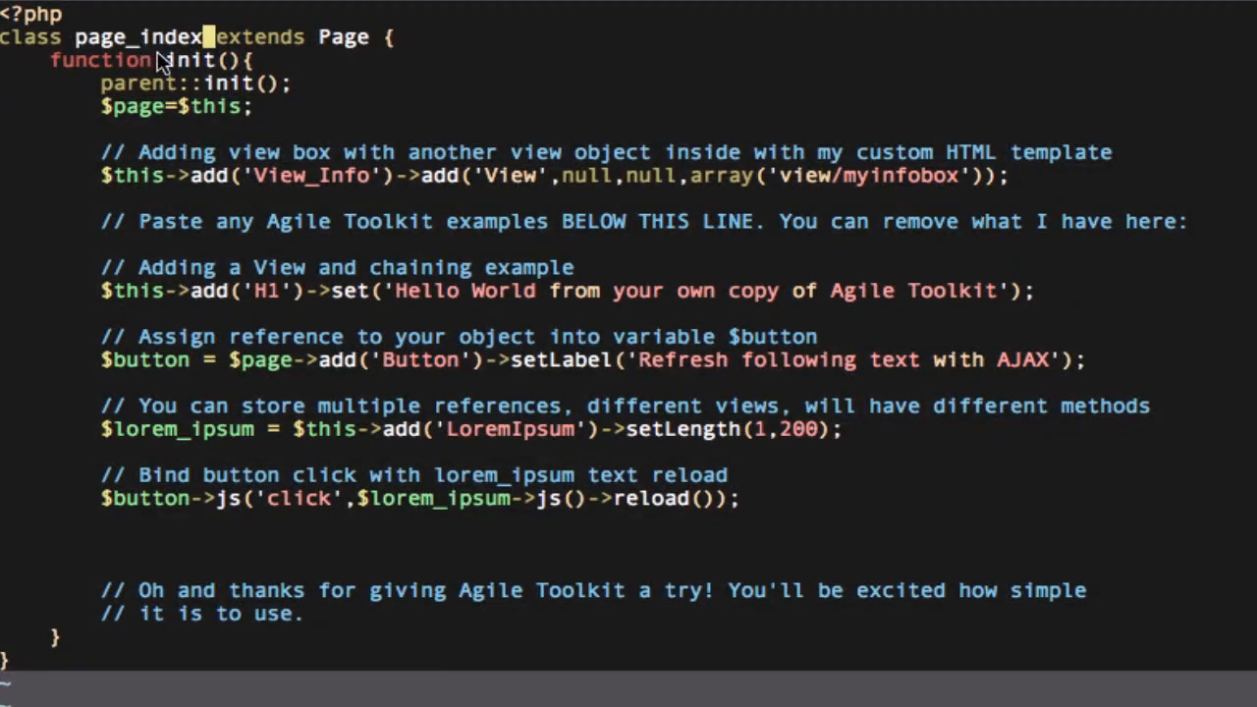
mouse_move(175, 83)
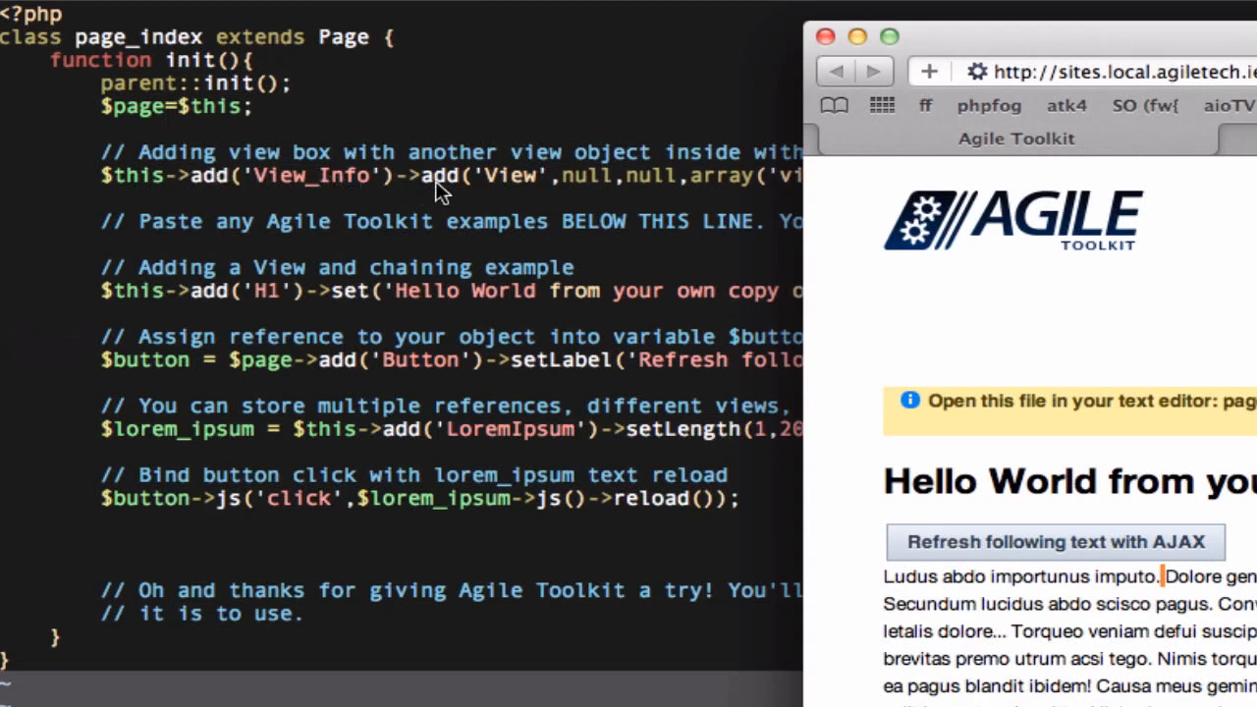
mouse_move(868, 405)
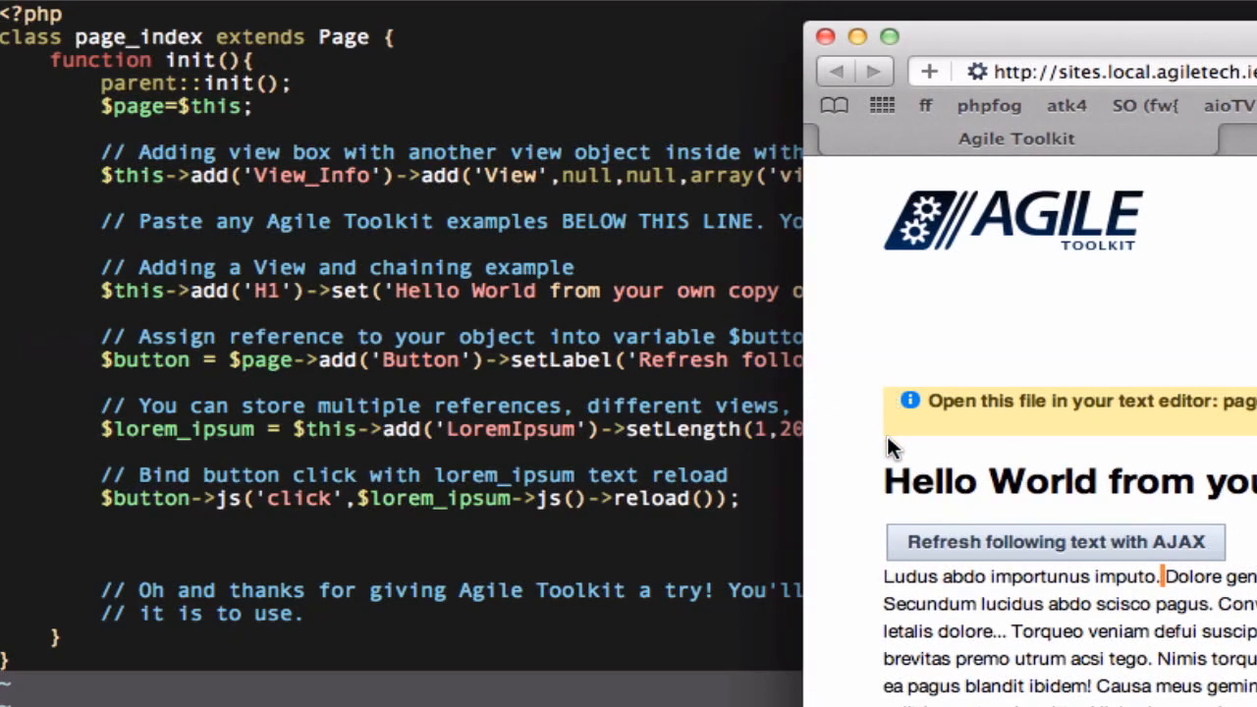
mouse_move(383, 180)
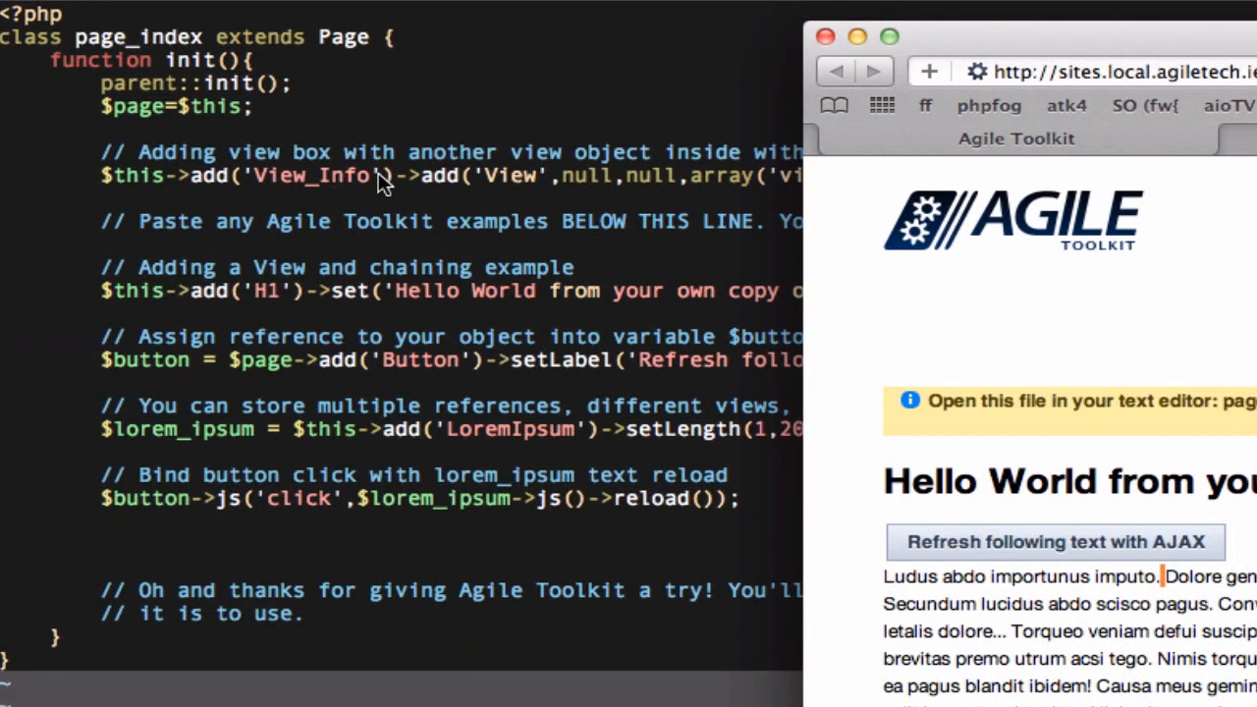
mouse_move(908, 412)
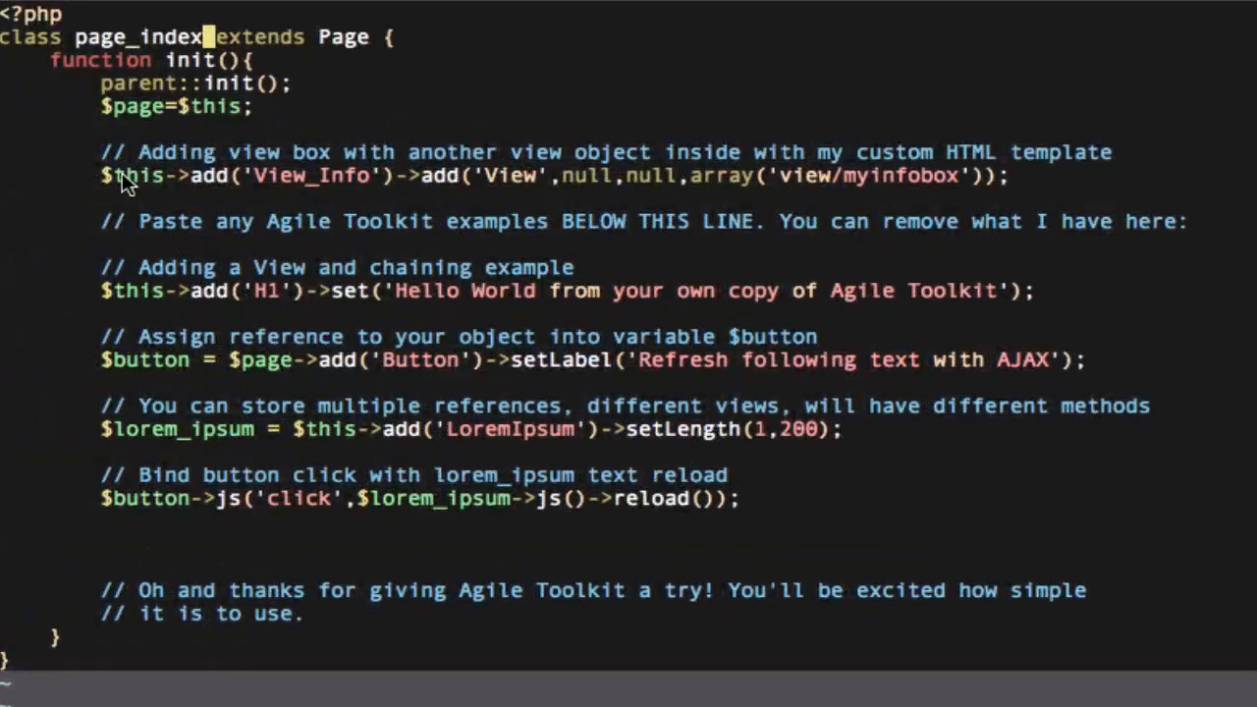
mouse_move(481, 188)
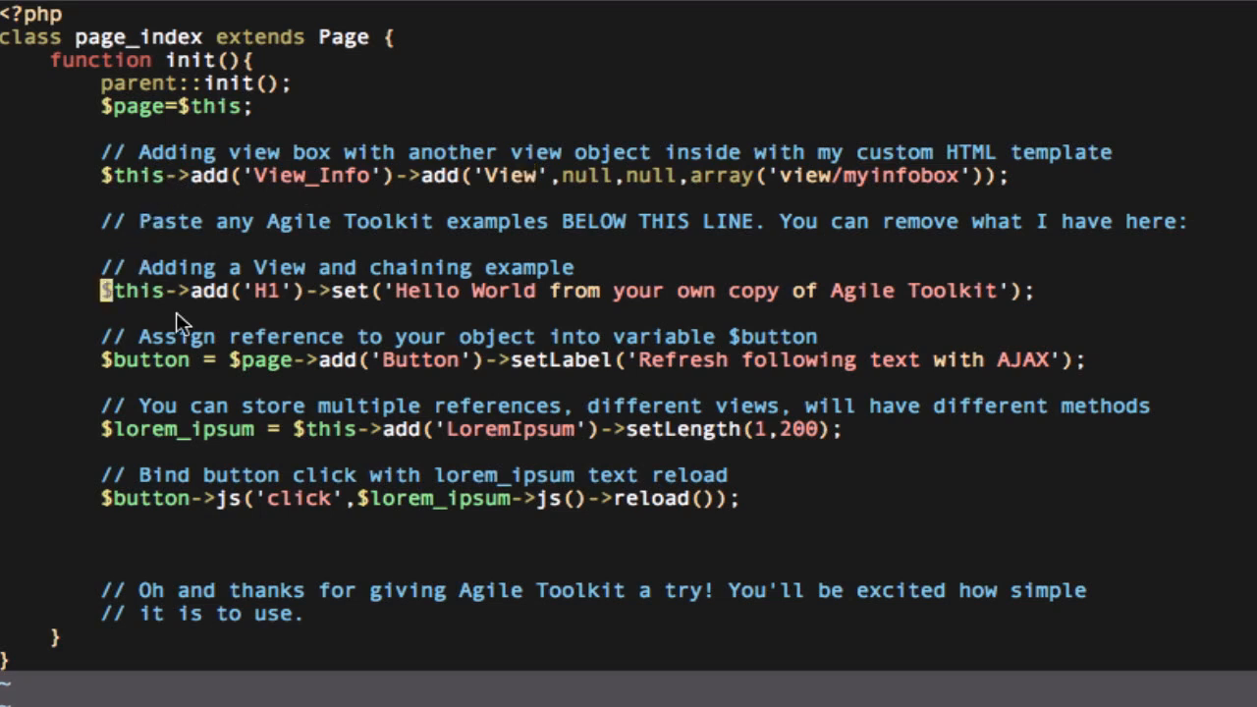
mouse_move(266, 319)
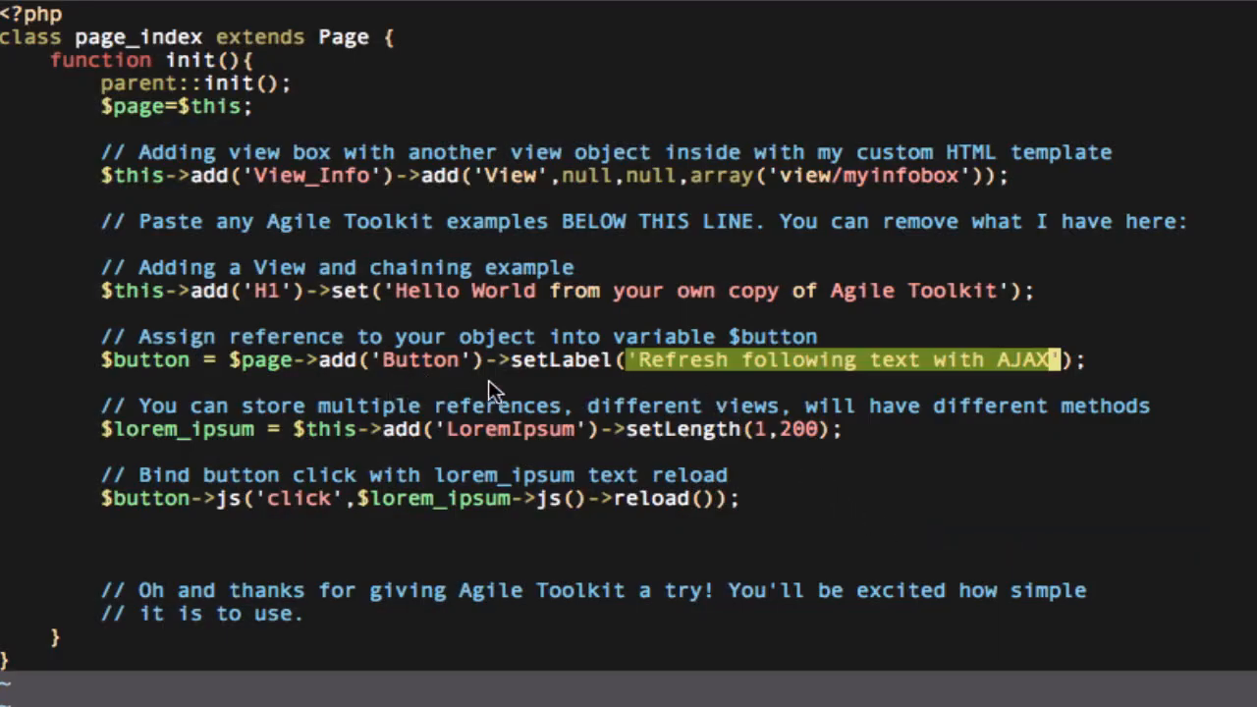
mouse_move(520, 369)
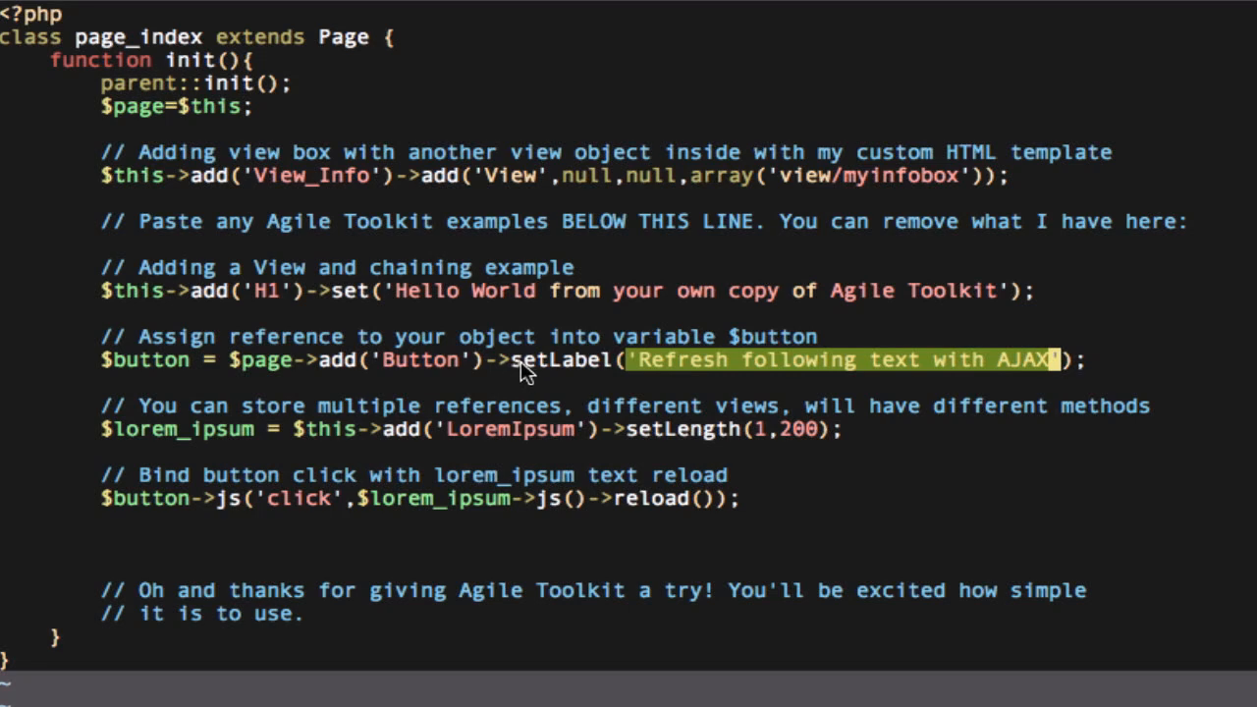
mouse_move(118, 369)
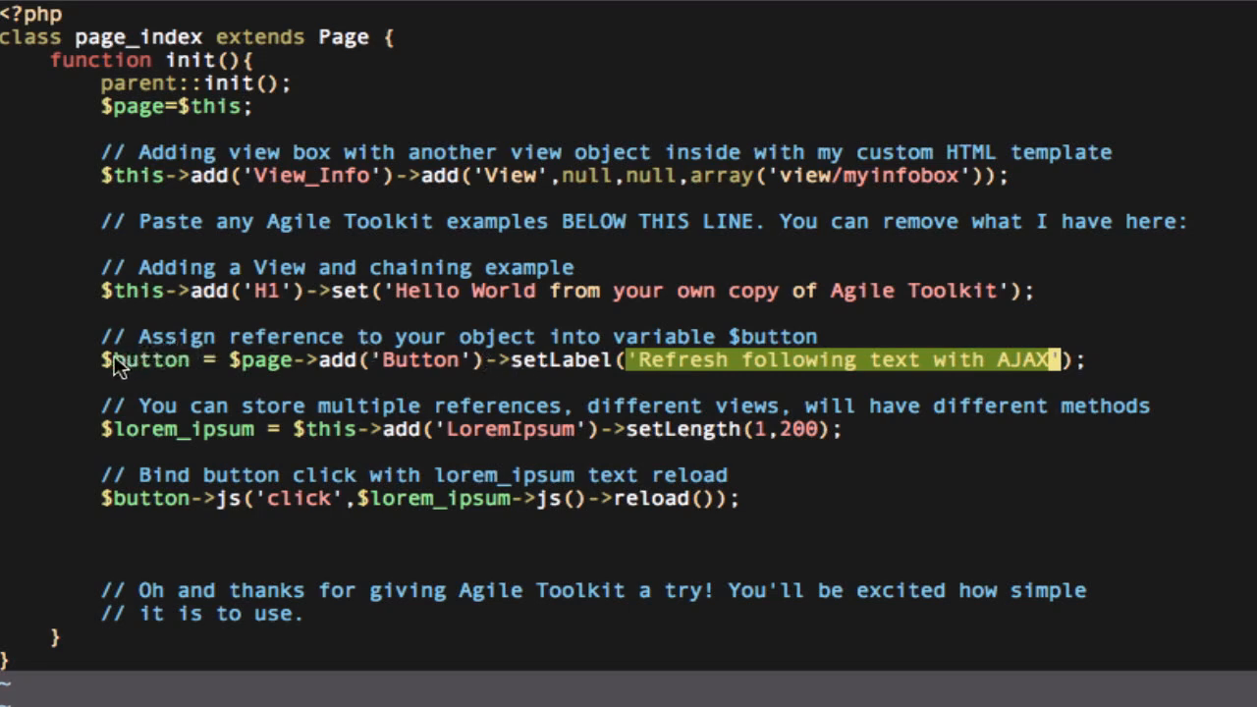
double_click(145, 360)
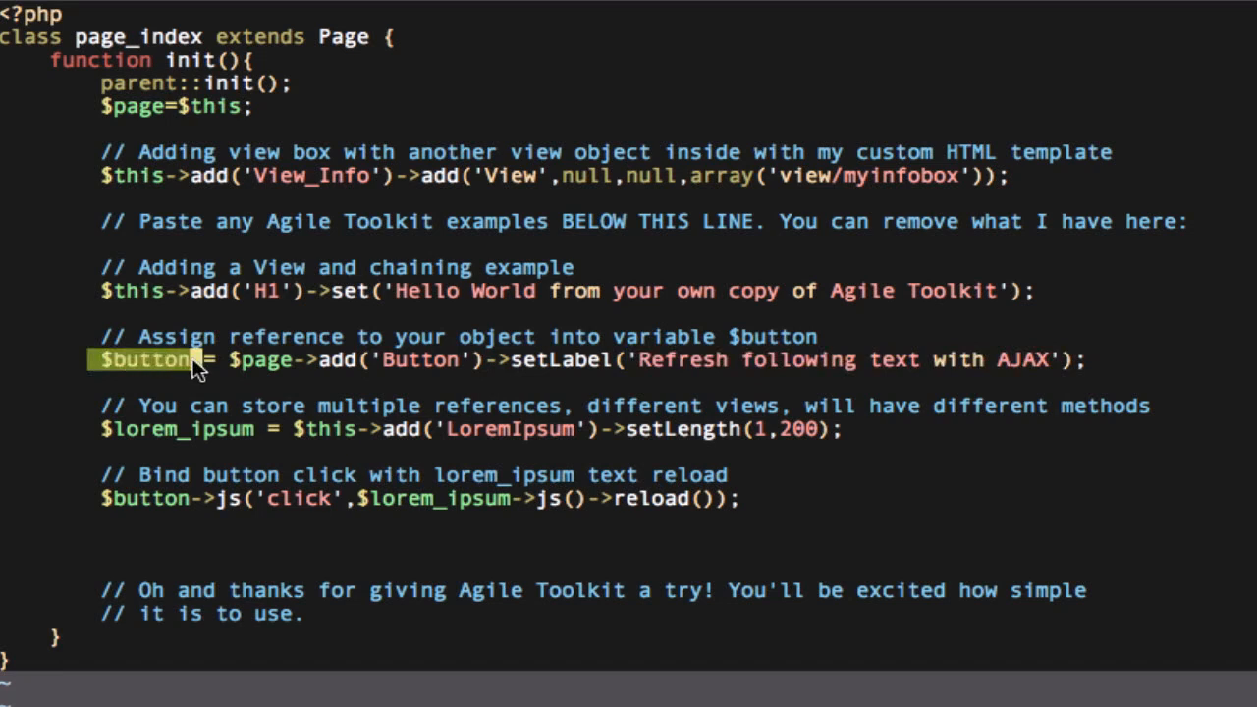
mouse_move(192, 444)
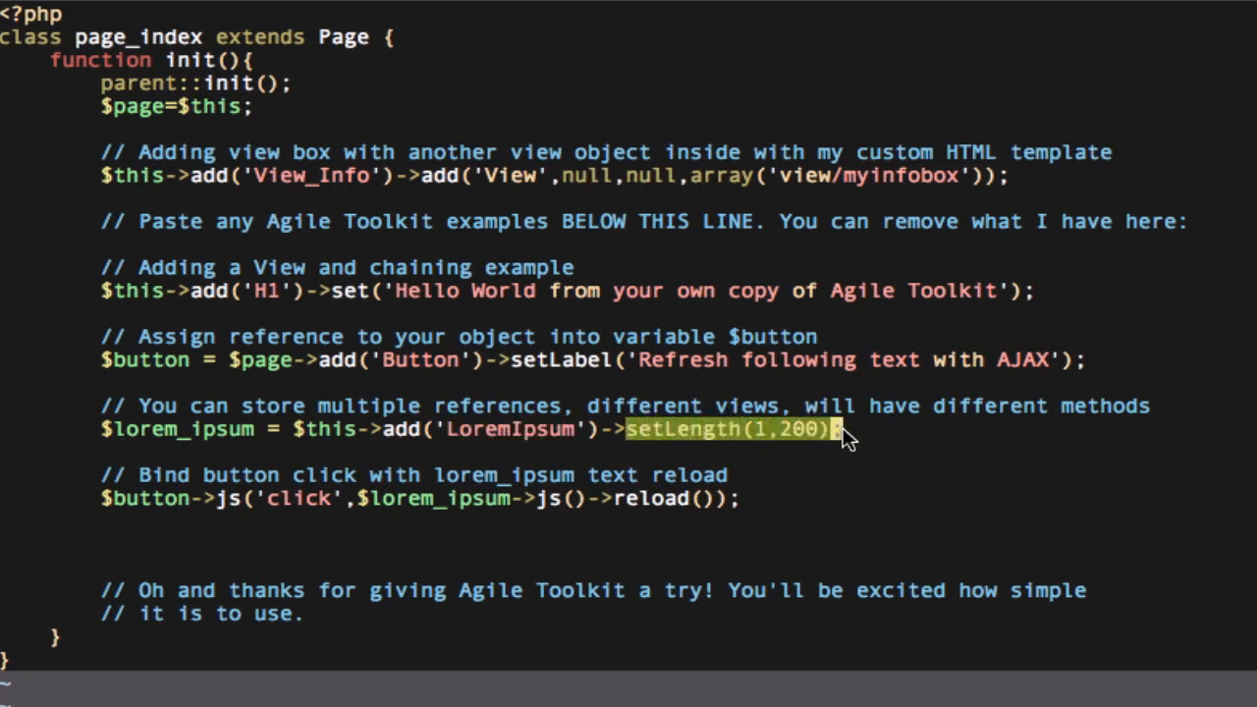
mouse_move(866, 440)
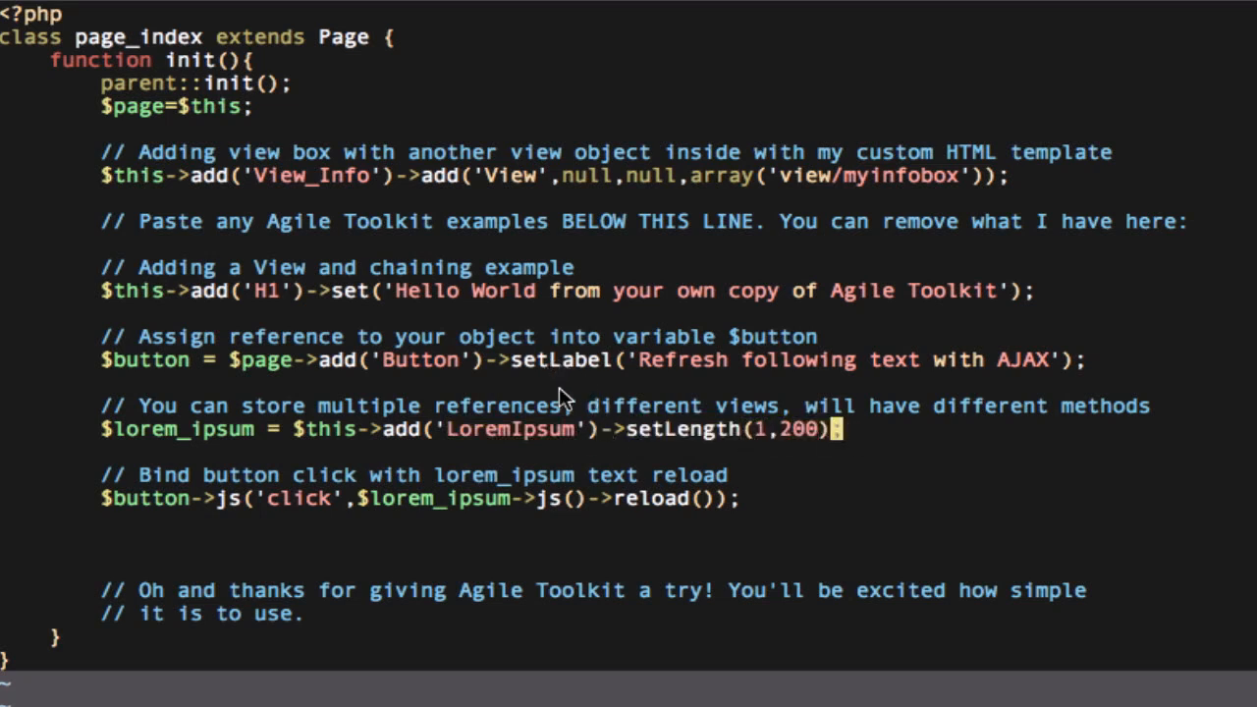
mouse_move(841, 440)
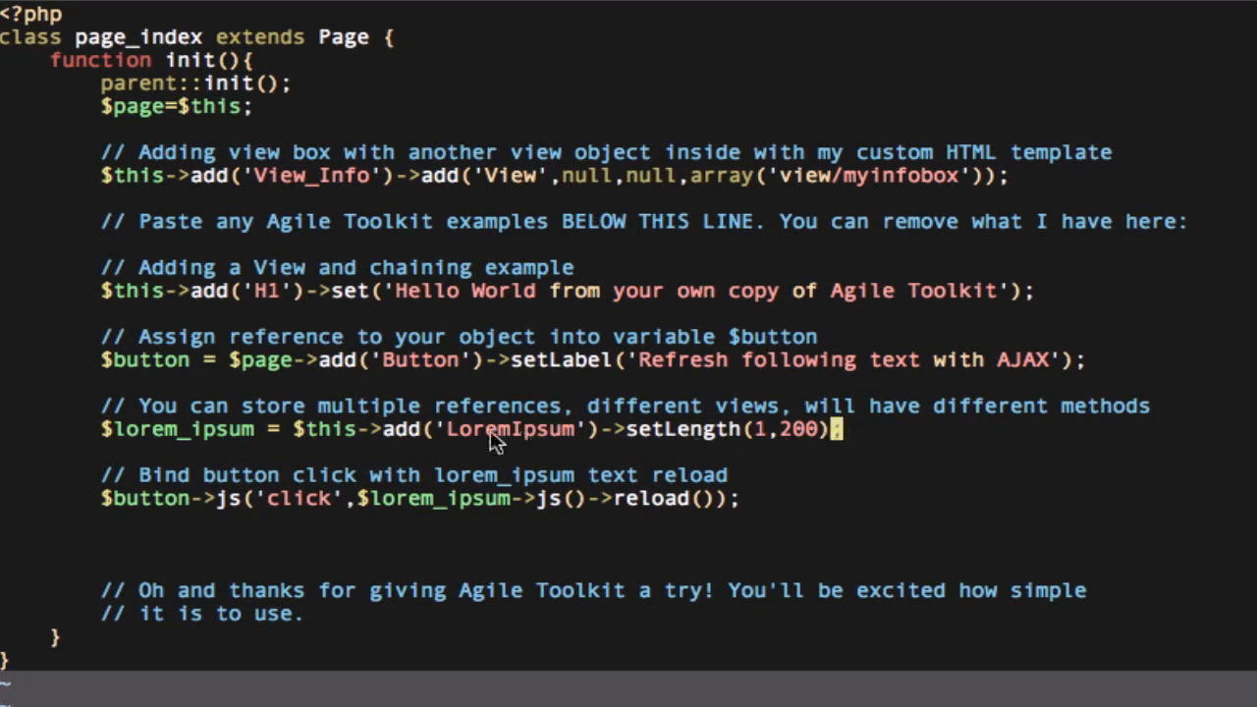
mouse_move(138, 432)
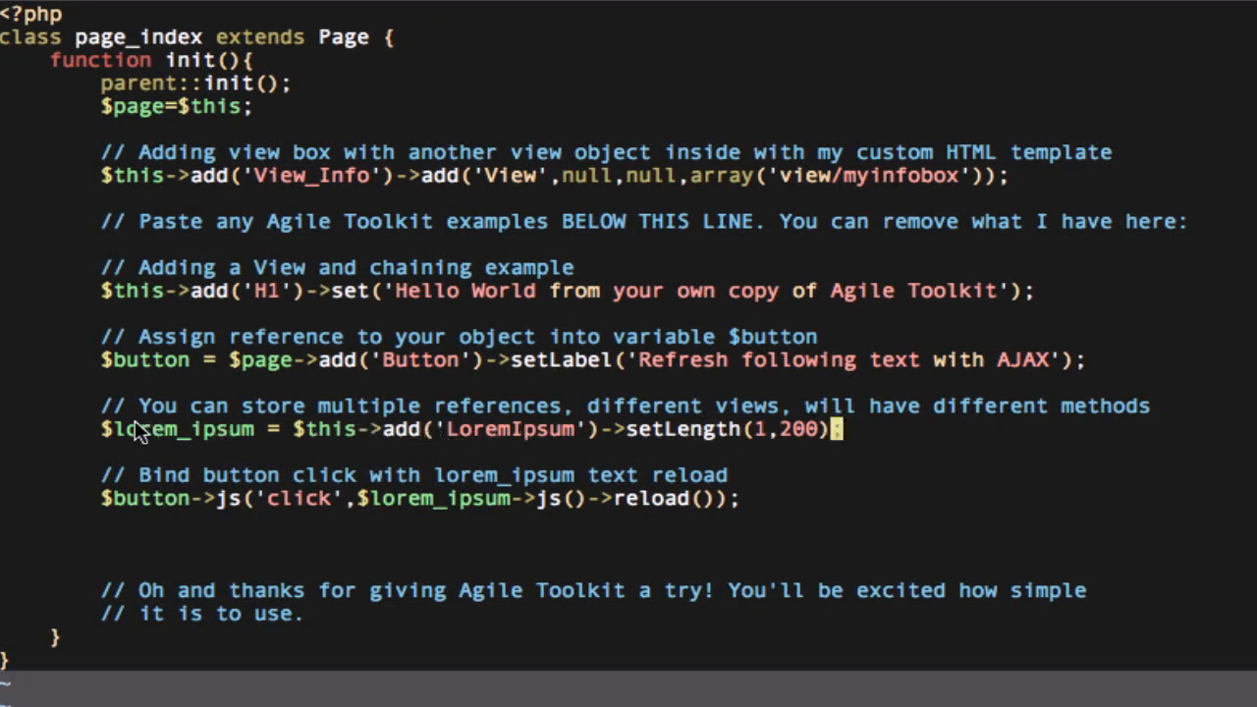
double_click(177, 429)
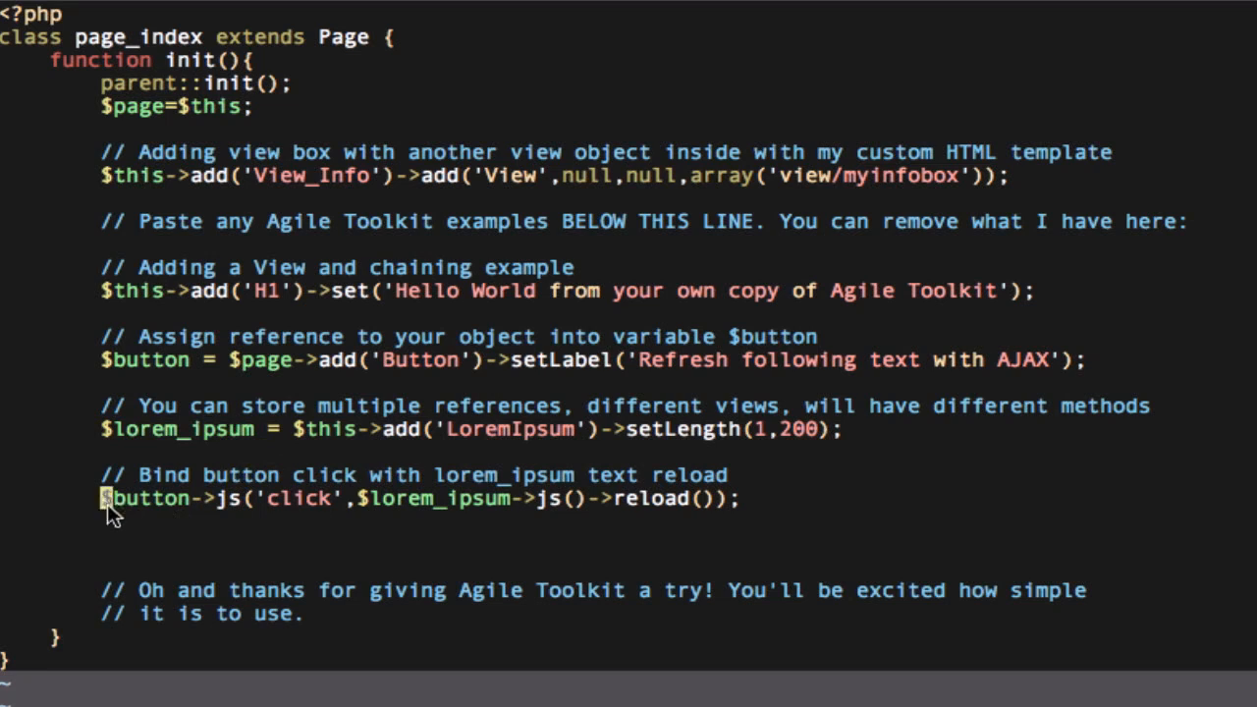
mouse_move(254, 515)
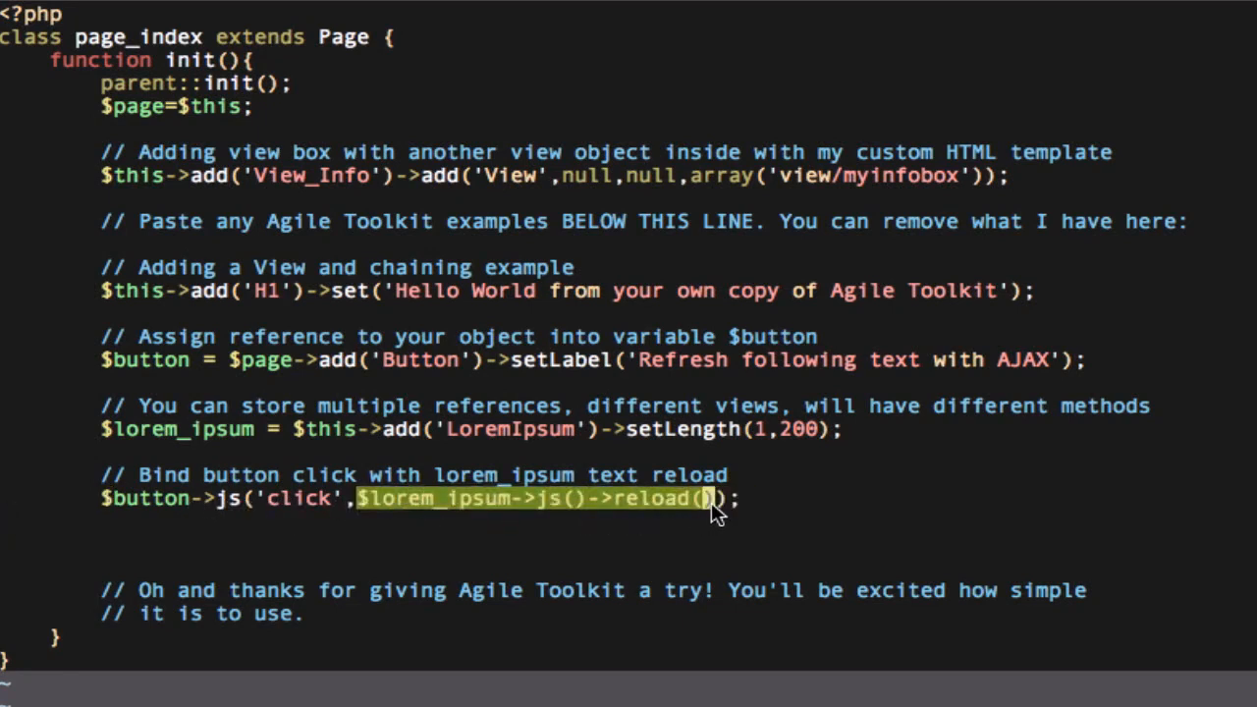
mouse_move(628, 503)
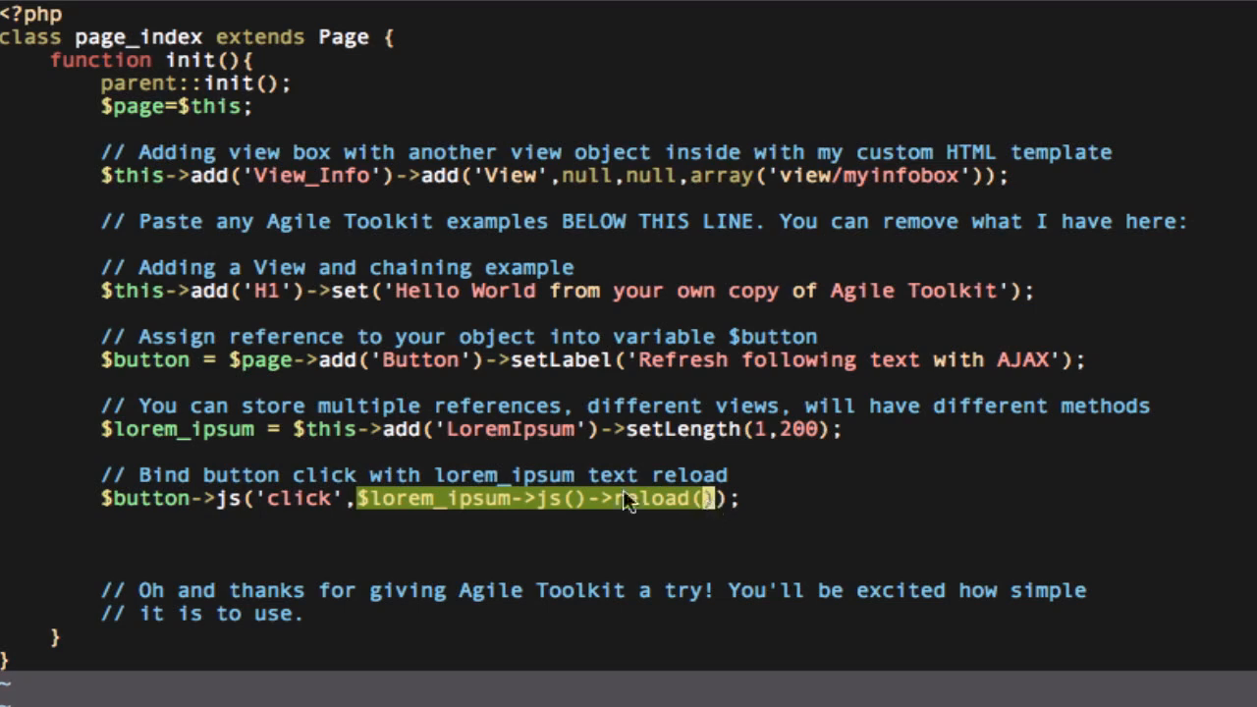
mouse_move(232, 515)
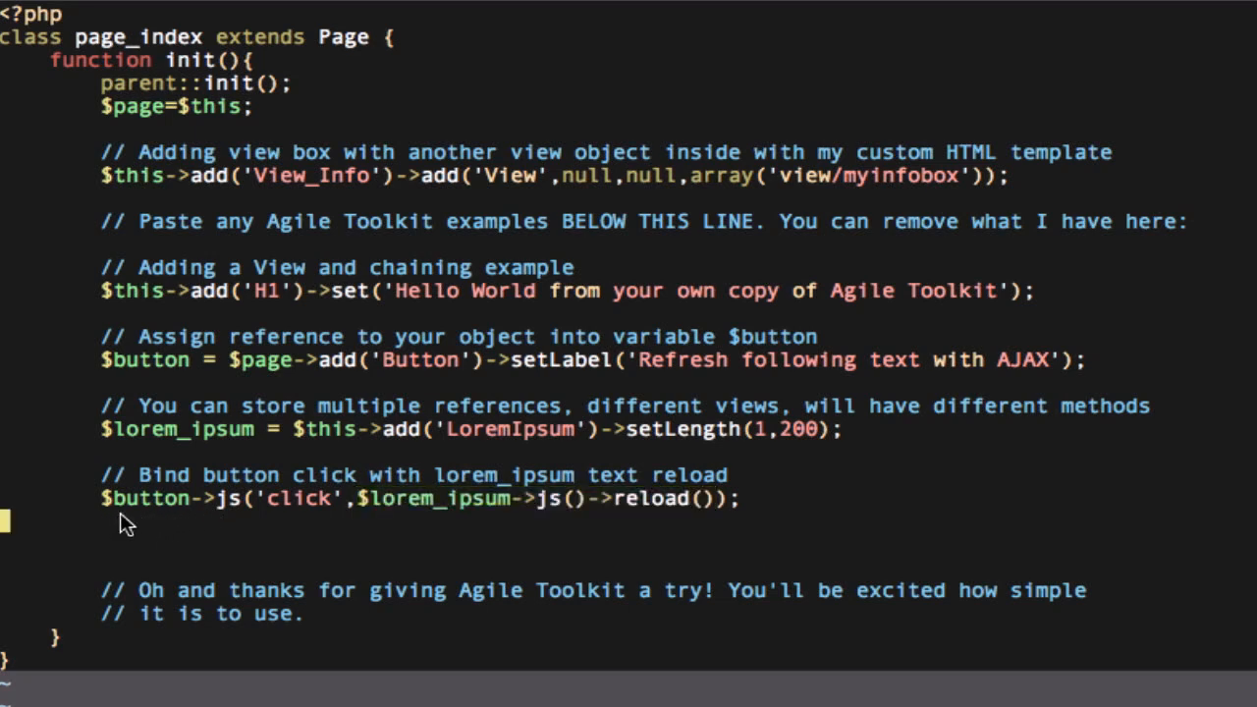
mouse_move(766, 510)
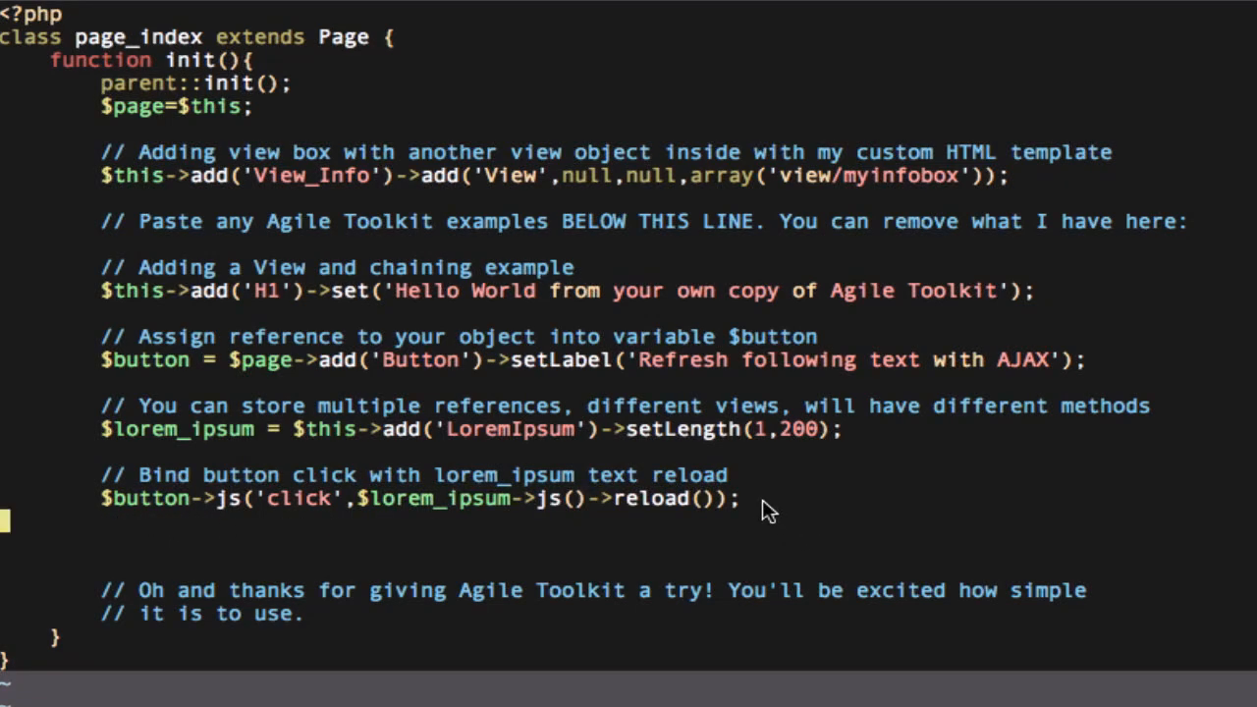